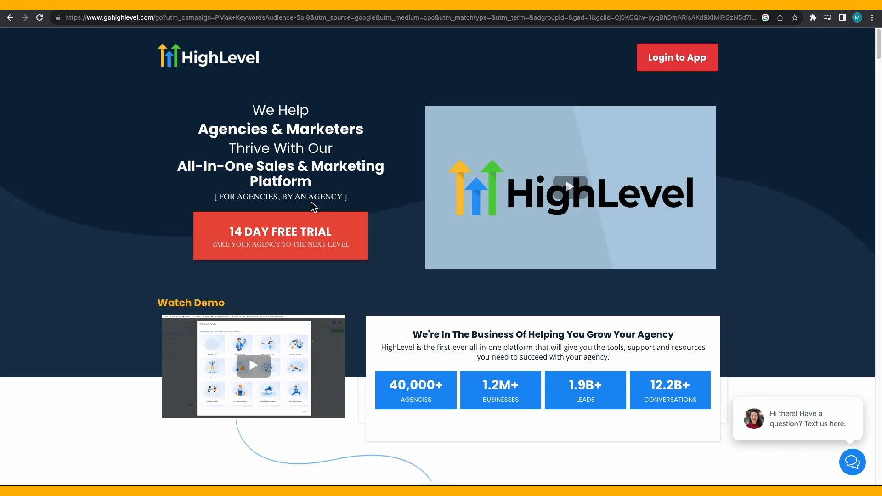
mouse_move(679, 67)
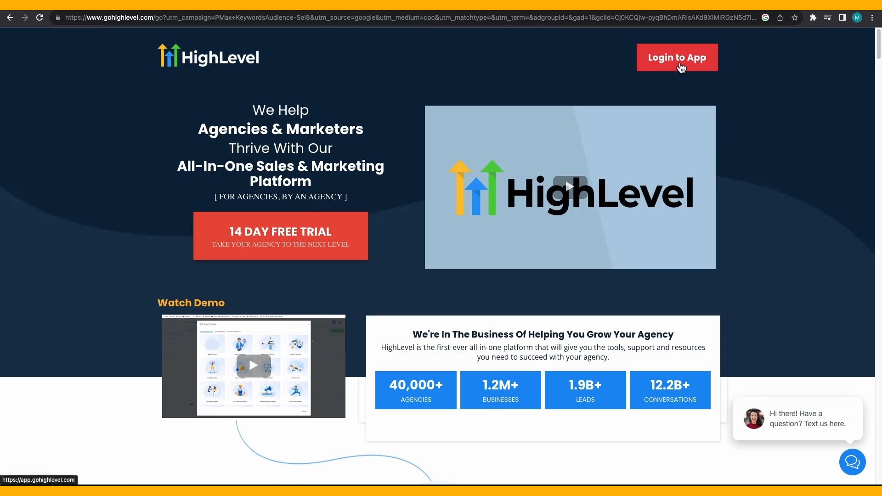
Log in to the app, pass through Conversations, and reach Marketing's Social Planner setup
left_click(677, 57)
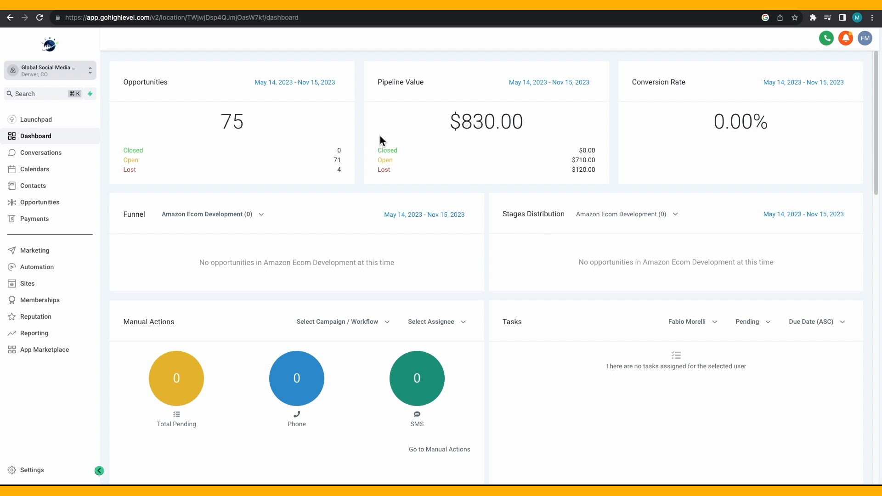
scroll("down", 3)
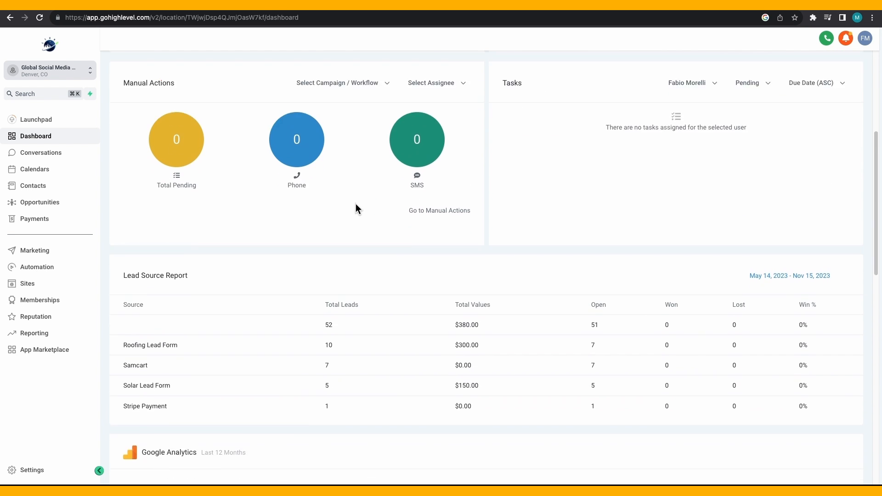
left_click(40, 152)
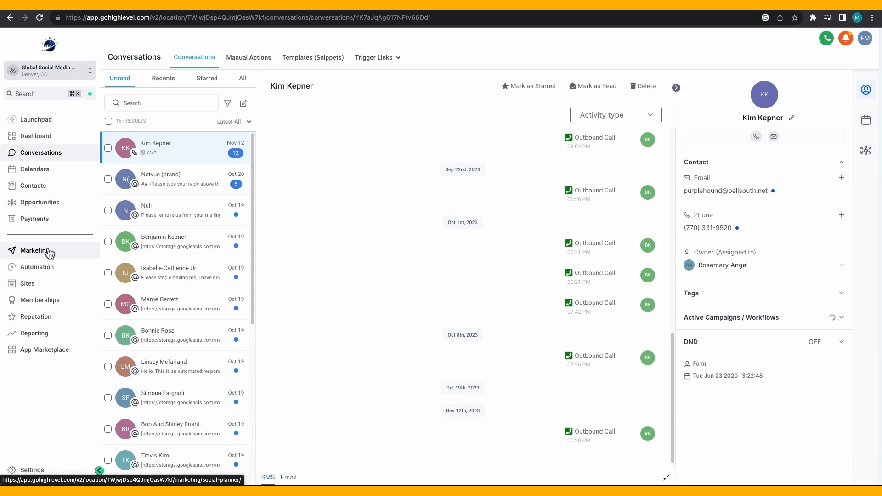
left_click(35, 250)
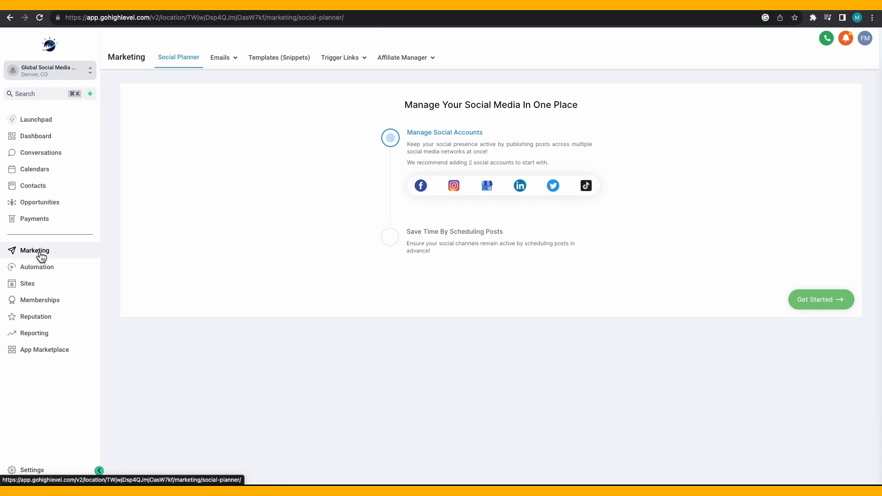
Go to the Launchpad page from the left sidebar
left_click(36, 119)
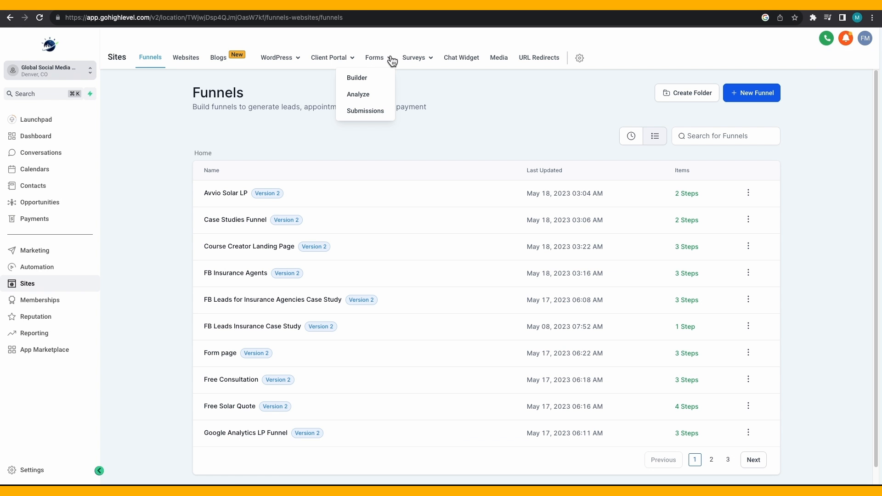
mouse_move(356, 77)
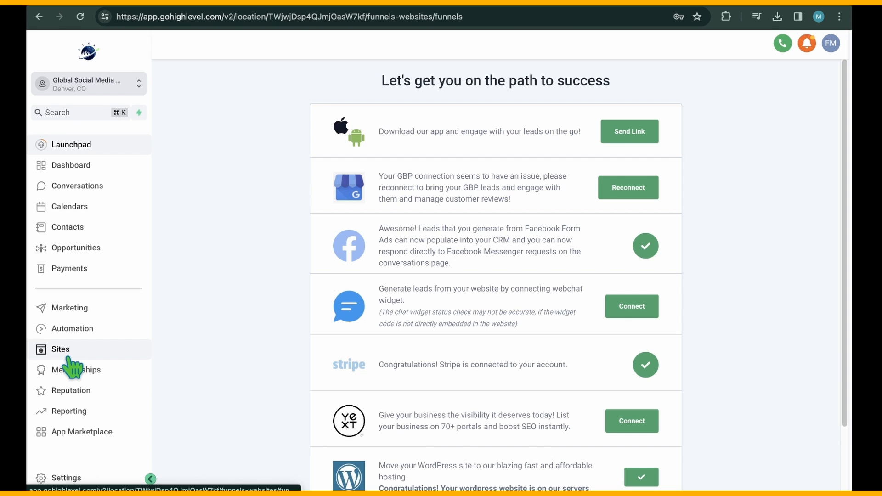
Go to Sites and browse the Forms Builder list of existing forms
left_click(61, 349)
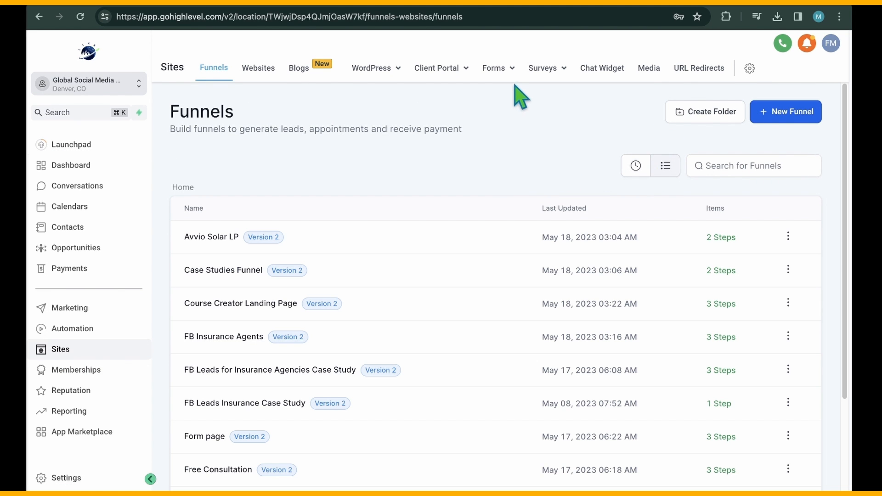
left_click(495, 68)
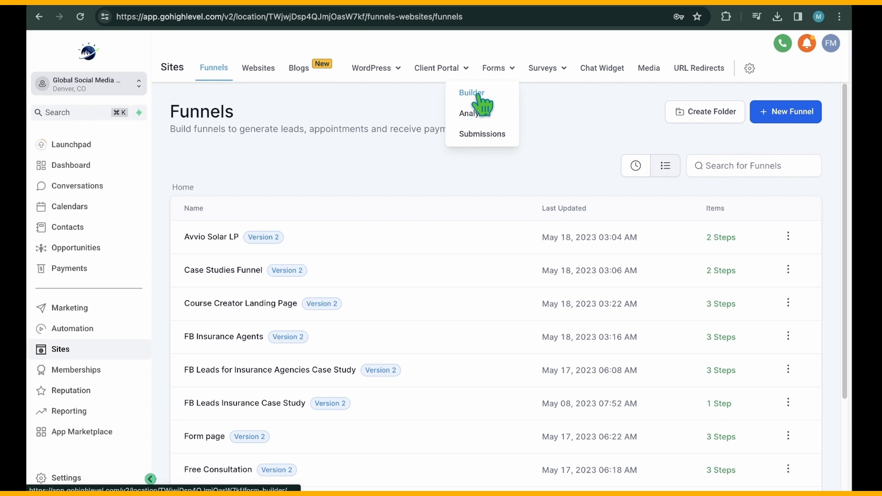
left_click(472, 92)
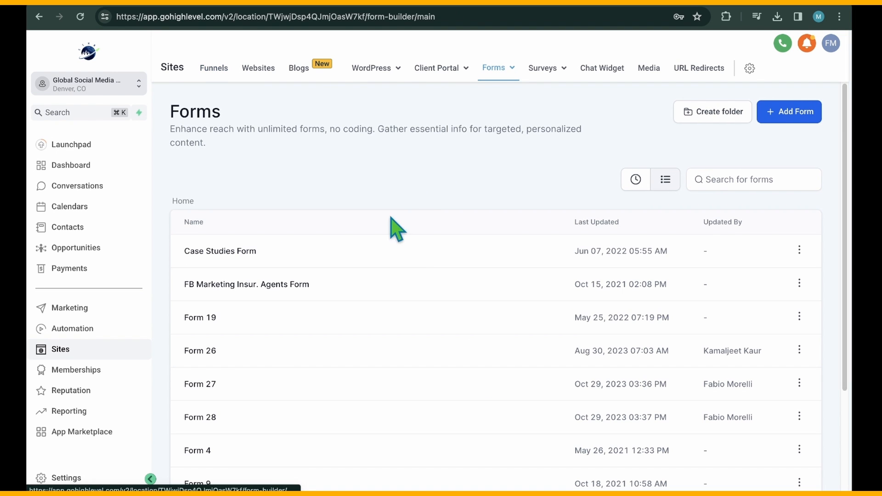
scroll("down", 3)
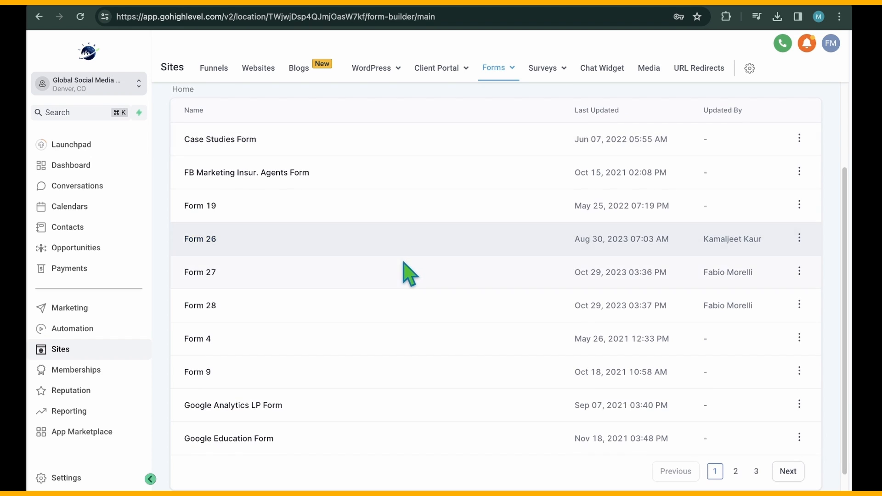
scroll("down", 3)
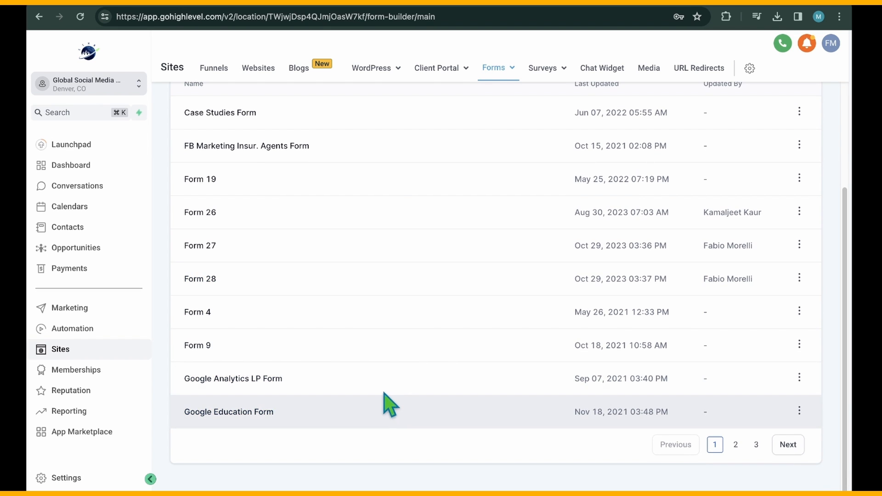
View the Forms Analyze chart and the Submissions records, then return to the forms list
left_click(495, 67)
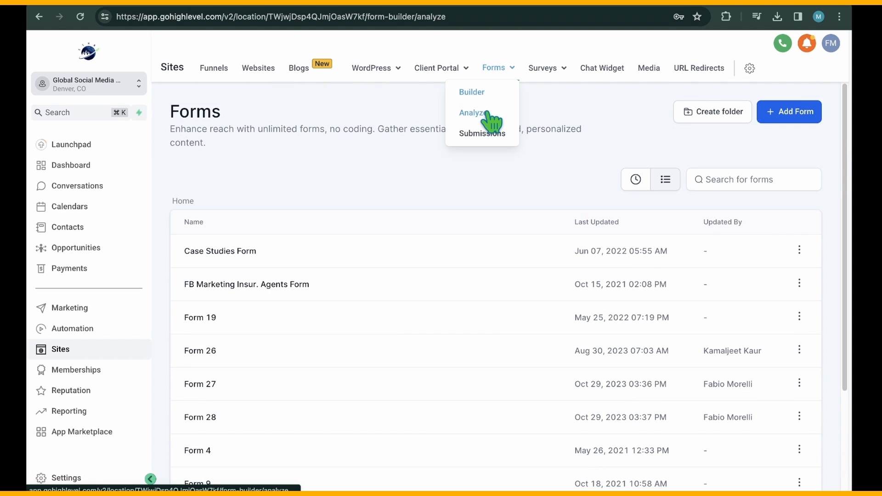
left_click(473, 112)
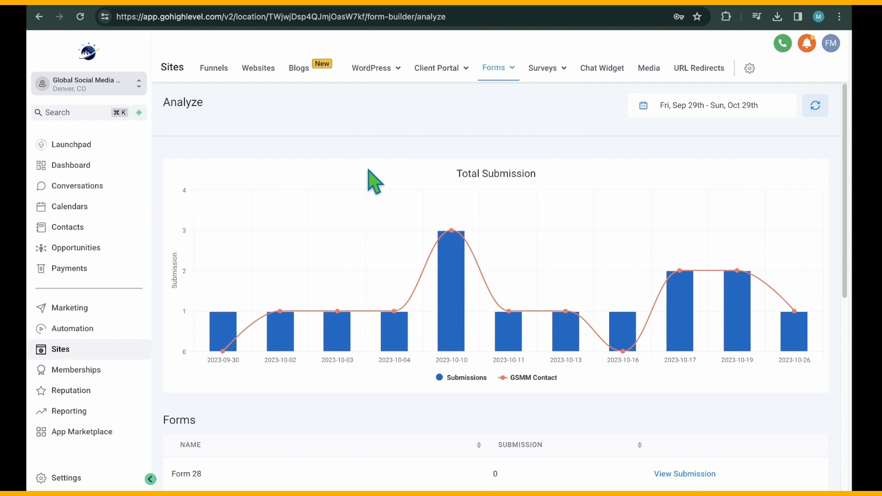
left_click(493, 68)
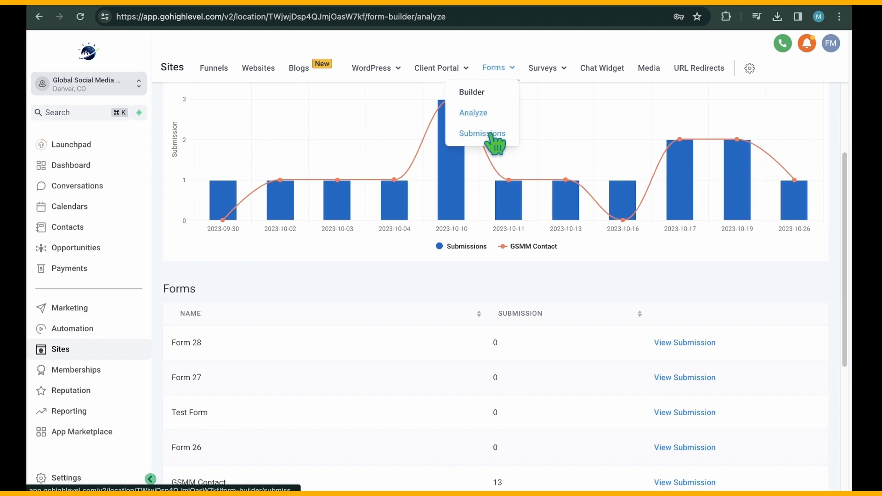
left_click(481, 133)
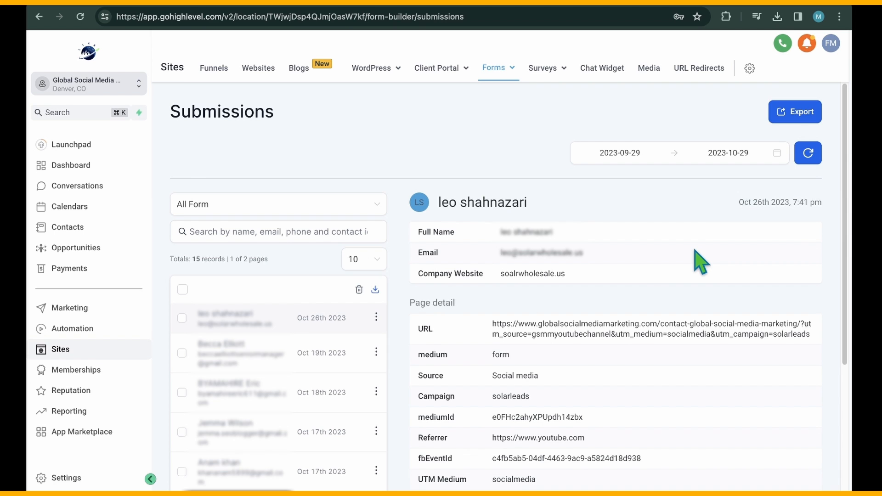
left_click(788, 111)
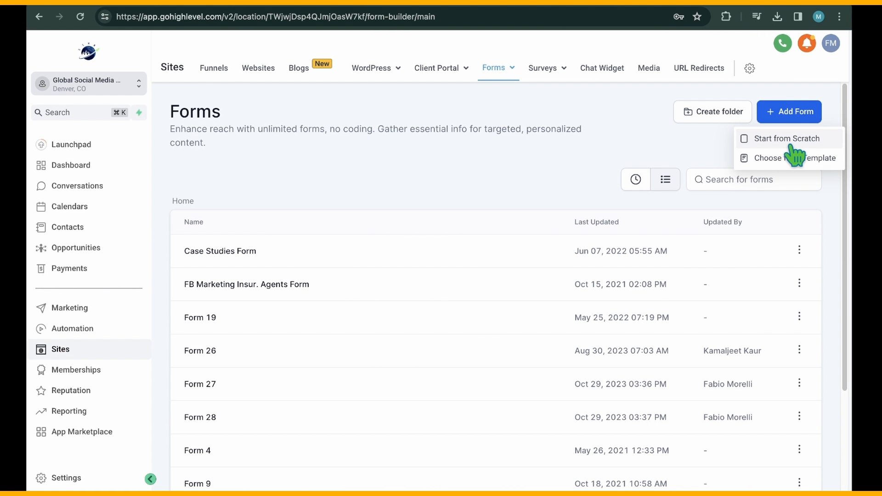
mouse_move(793, 177)
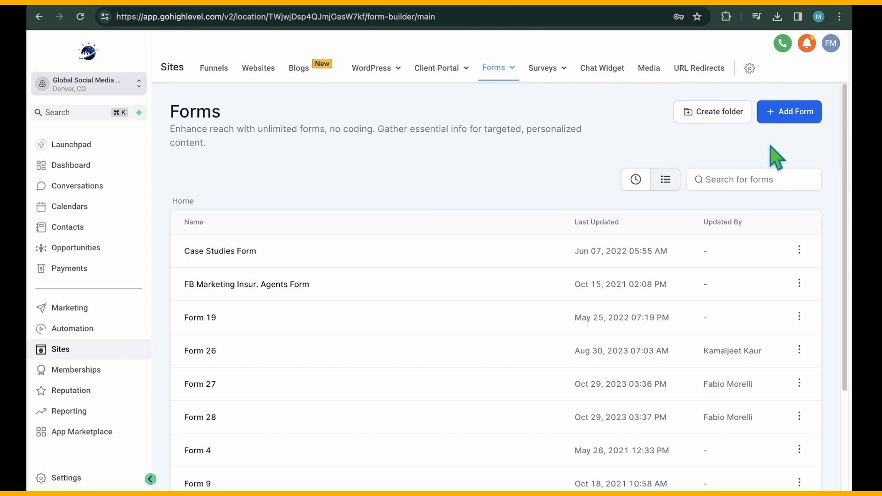
Start a blank form, back out, browse Beauty & Fashion templates, and close the library
left_click(789, 111)
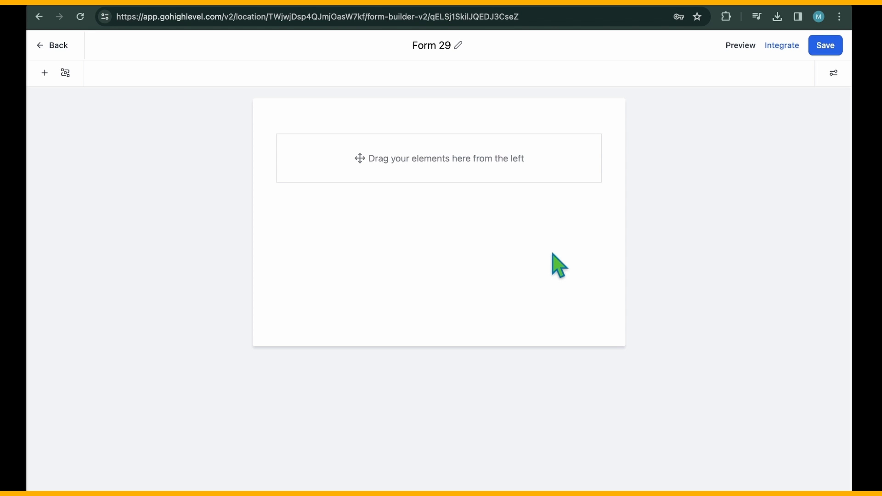
mouse_move(450, 191)
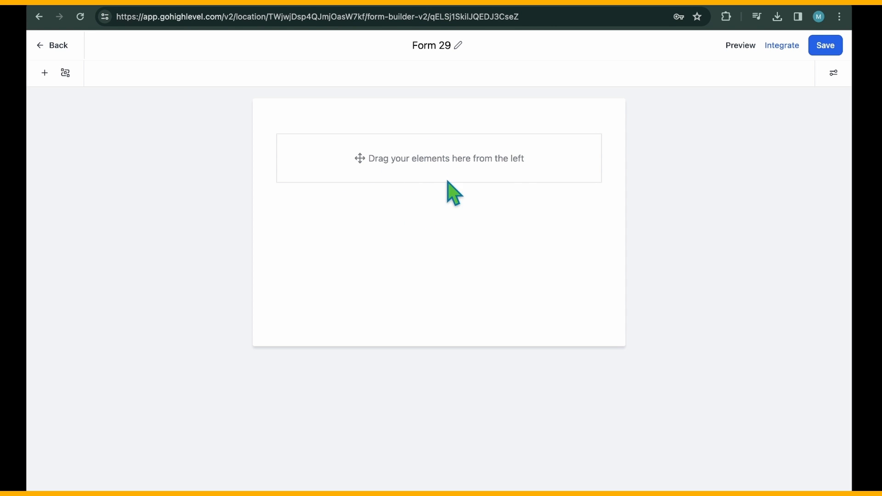
left_click(52, 45)
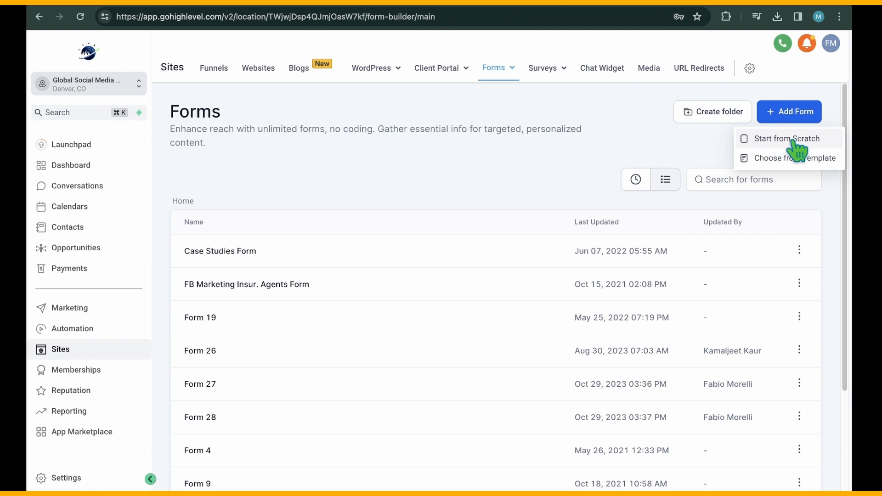
left_click(792, 157)
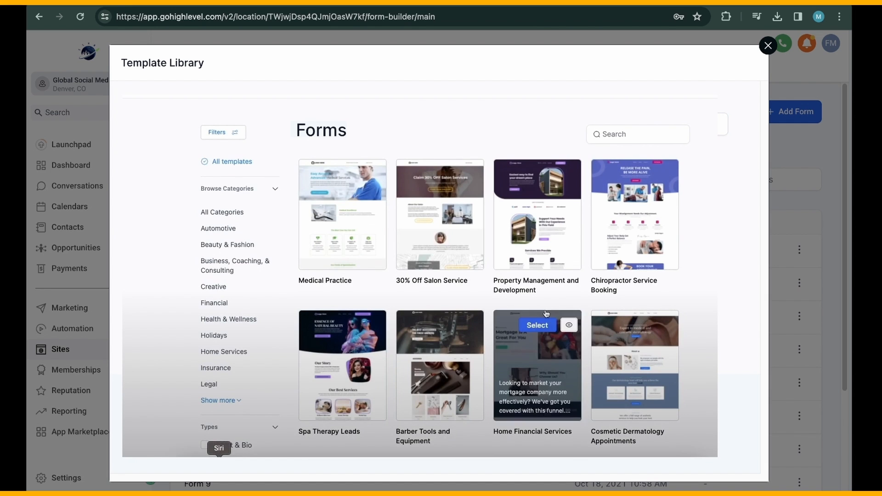
mouse_move(209, 366)
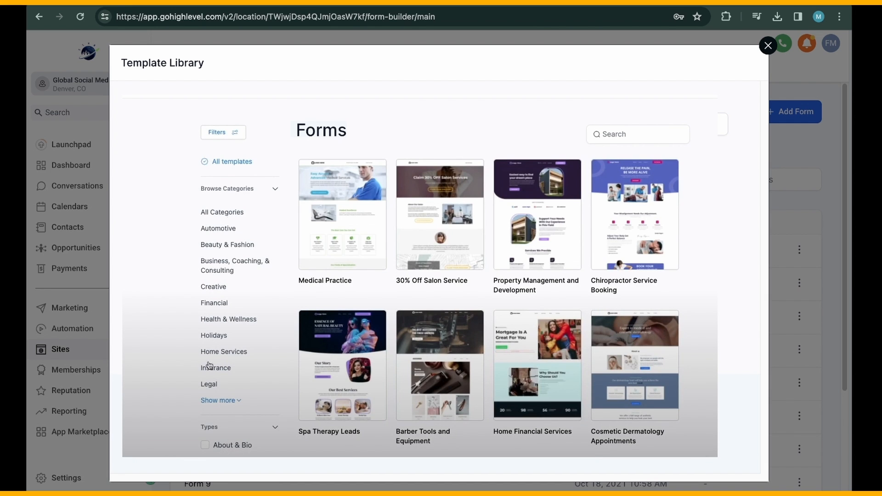
left_click(227, 244)
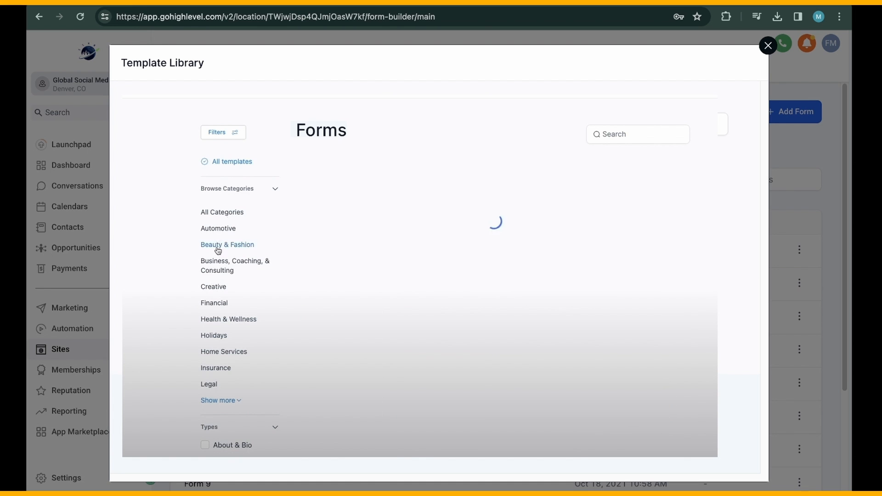
left_click(227, 244)
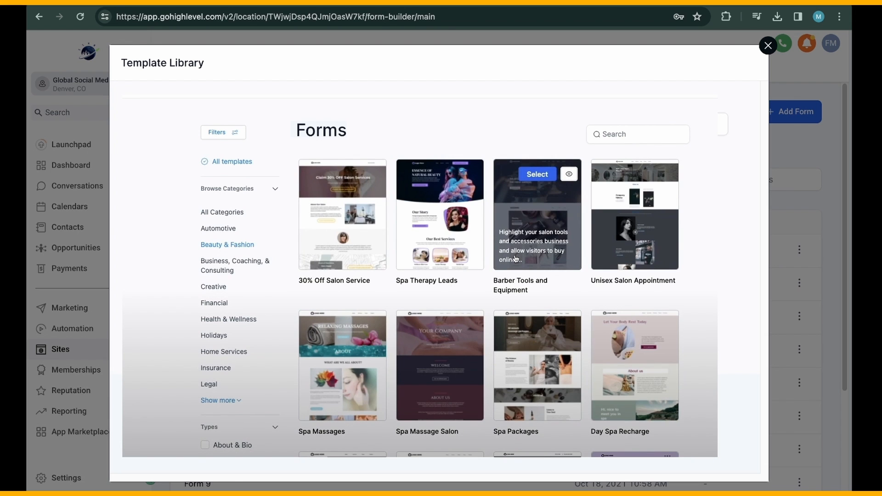
left_click(767, 45)
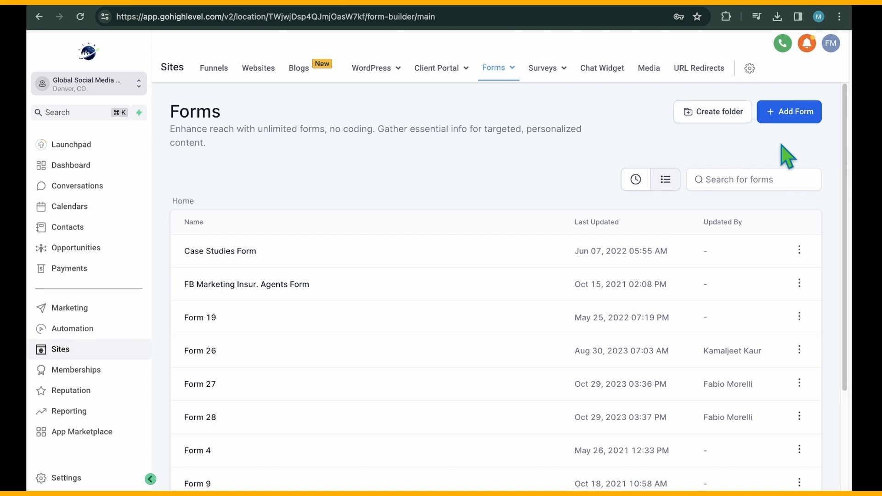
Reopen the new form, show the Form Element panel's custom fields, and select the submit button
left_click(788, 111)
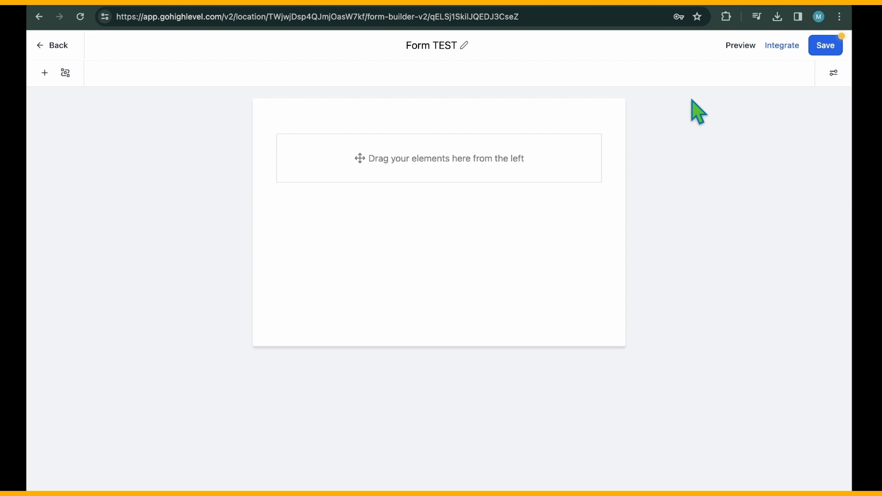
left_click(44, 73)
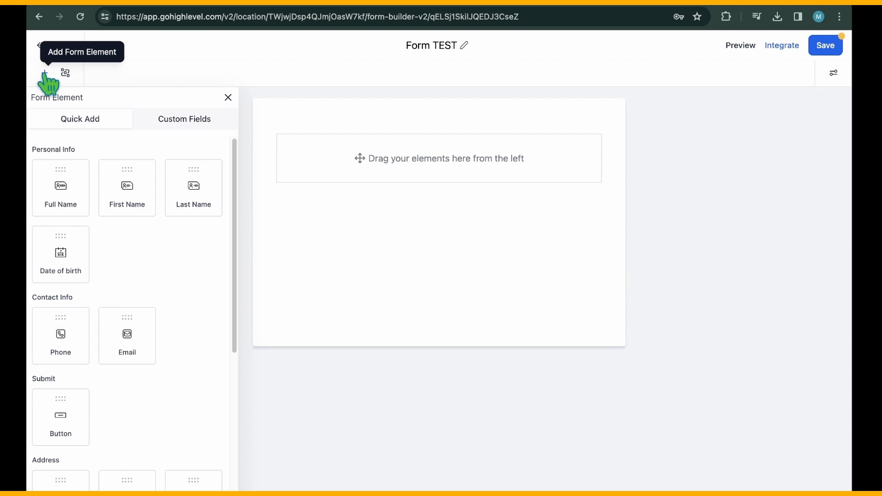
mouse_move(109, 128)
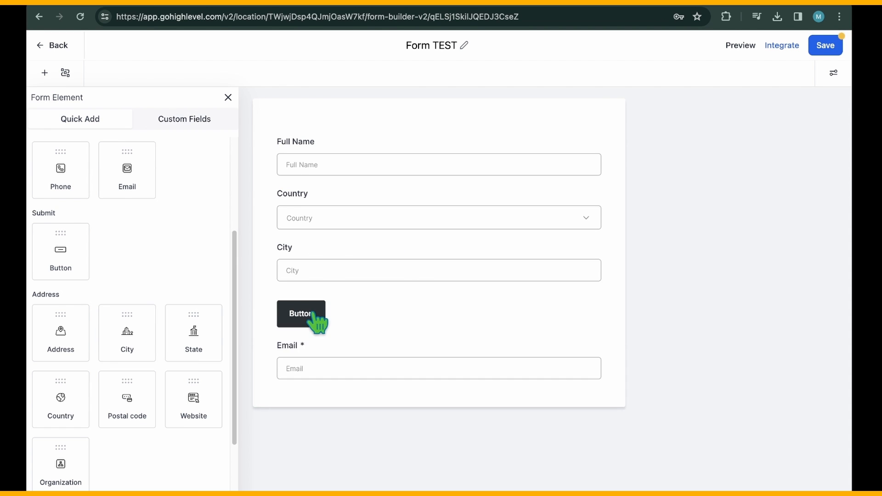
left_click(184, 118)
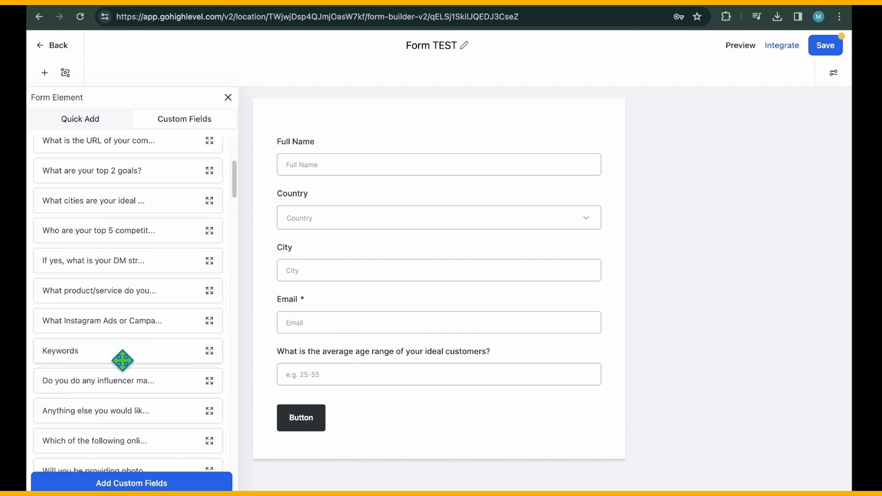
Create a Dropdown (Multiple) custom field named Test Field with option GSMM TEST
left_click(131, 483)
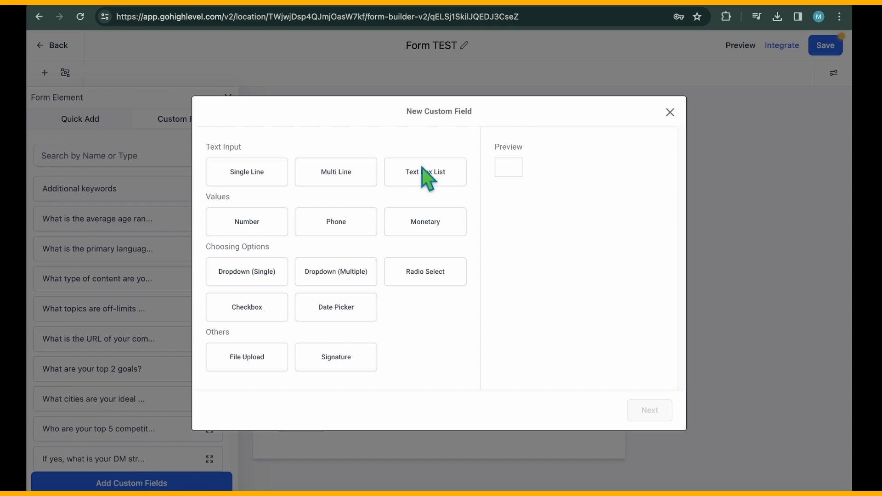
left_click(336, 171)
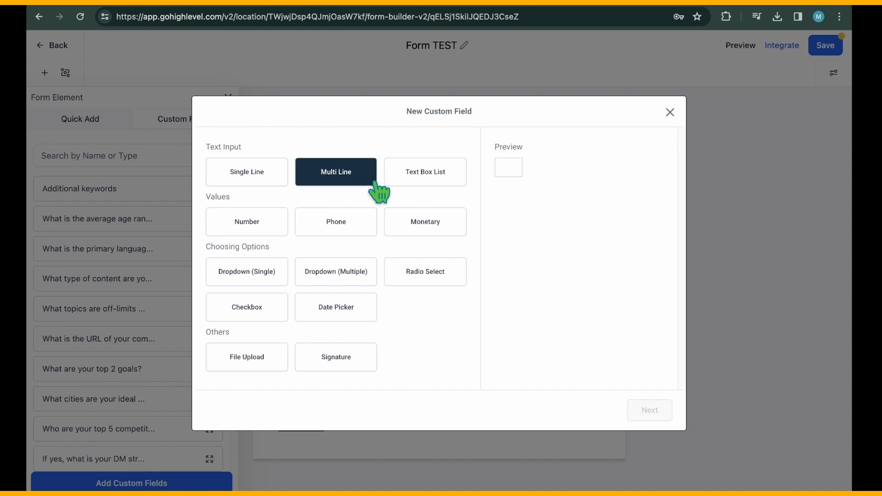
left_click(246, 171)
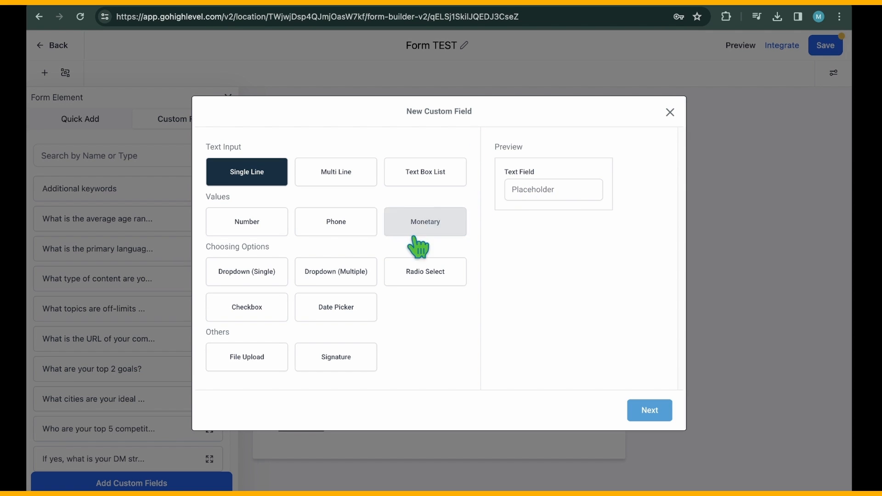
left_click(336, 271)
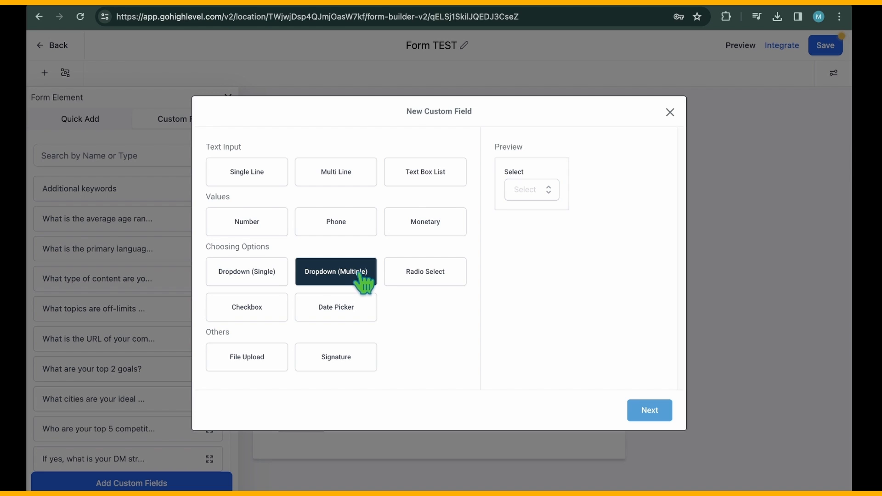
mouse_move(440, 246)
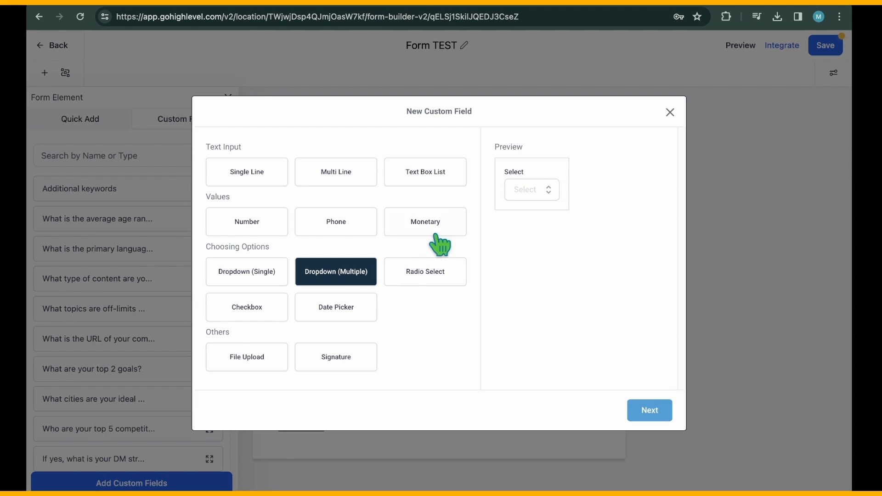
left_click(649, 410)
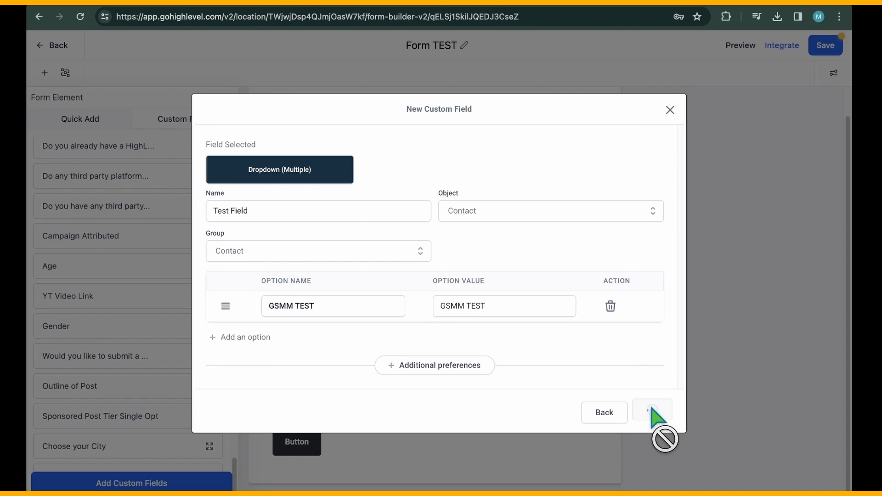
left_click(653, 412)
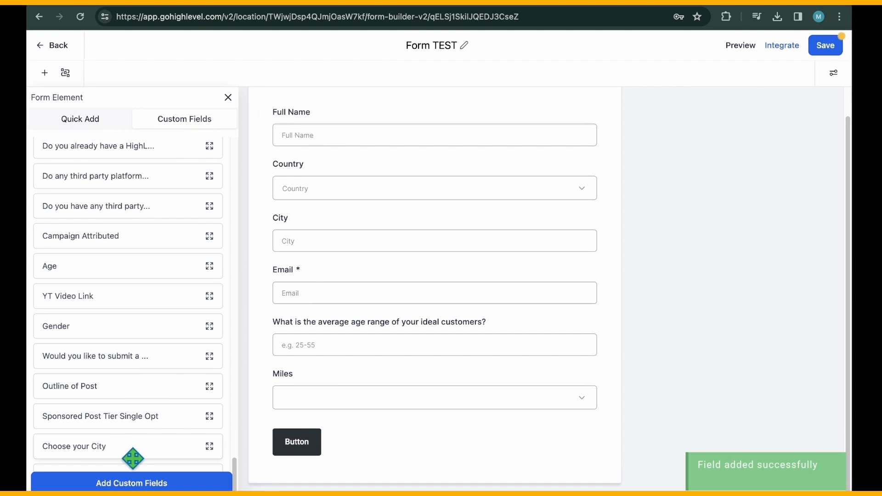
Check the Full Name field's settings and save Form TEST
left_click(433, 134)
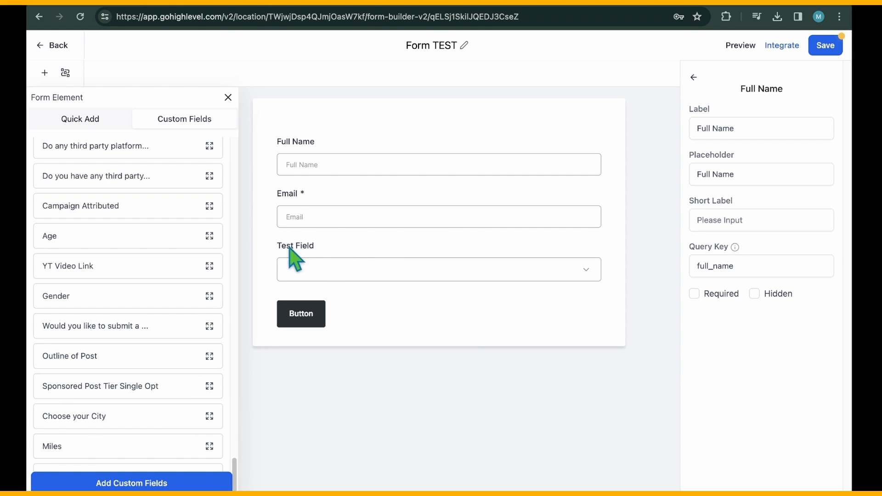
left_click(826, 45)
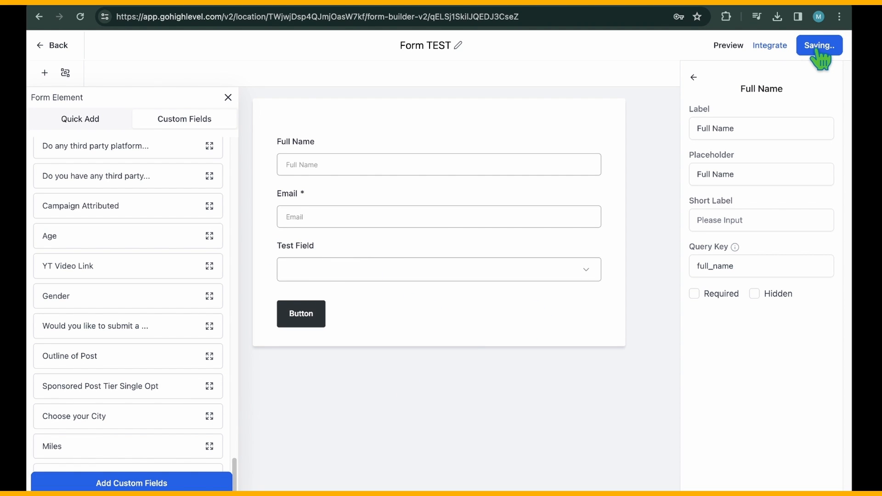
left_click(728, 45)
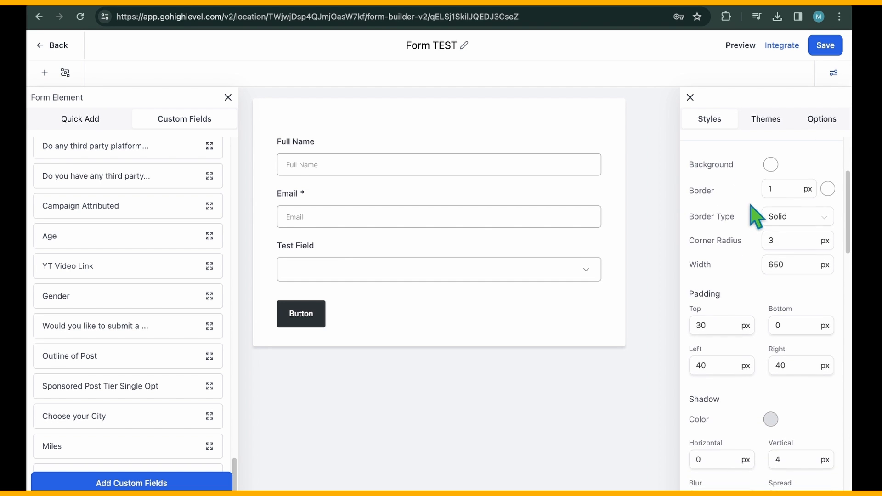
scroll("down", 3)
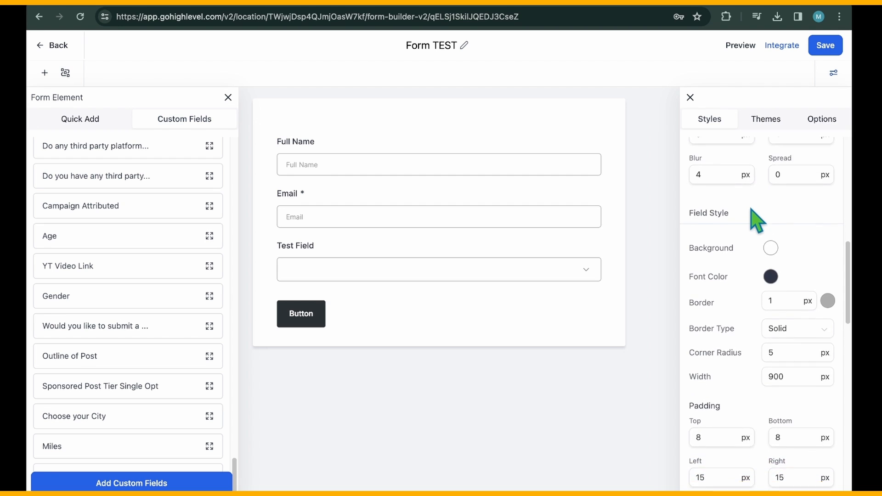
scroll("down", 3)
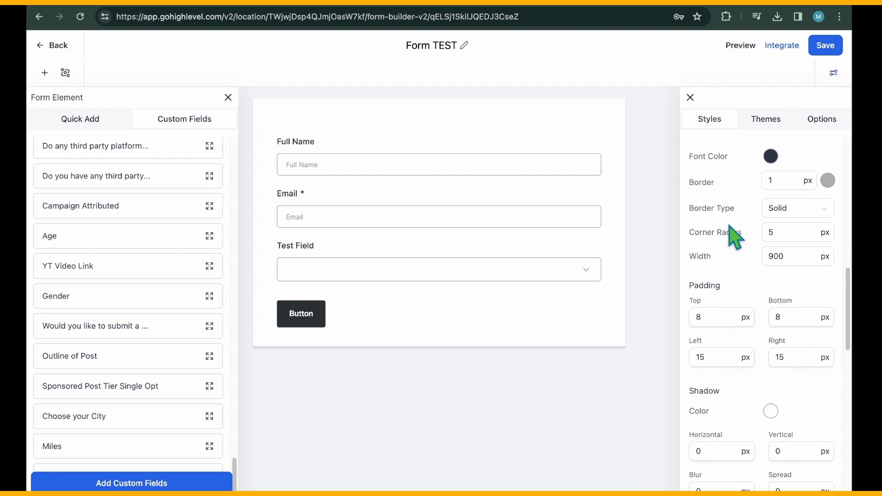
scroll("down", 3)
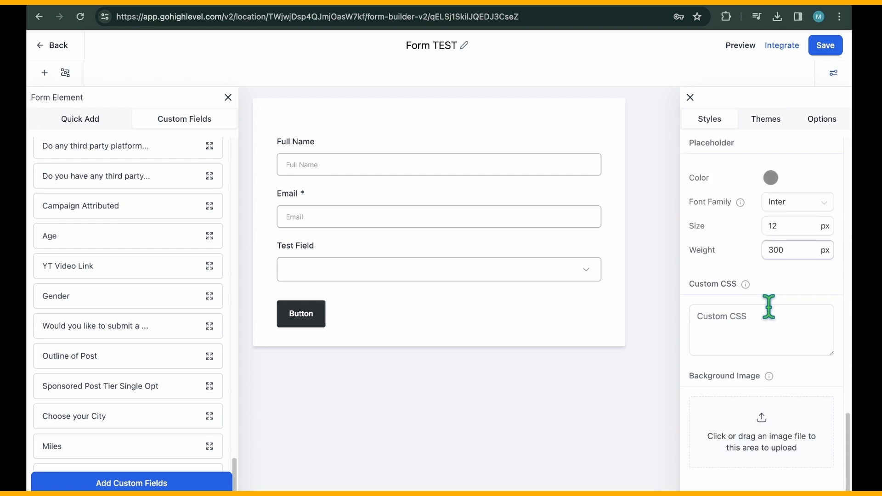
scroll("down", 3)
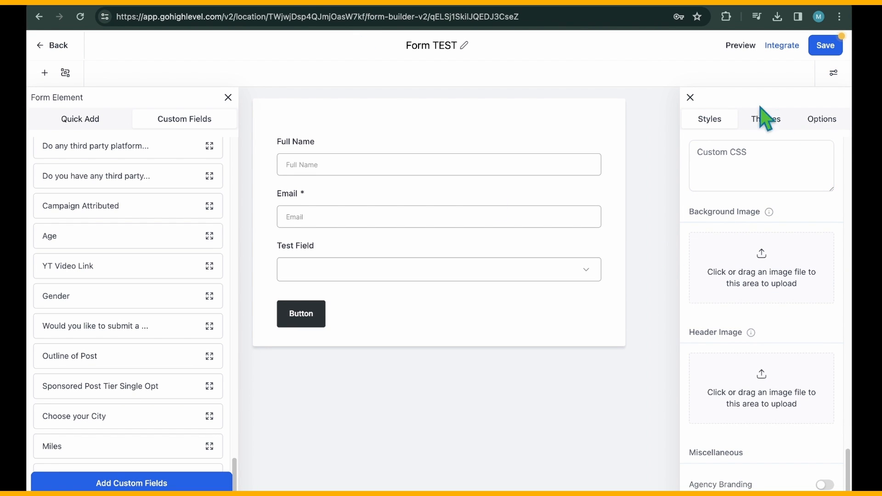
left_click(709, 118)
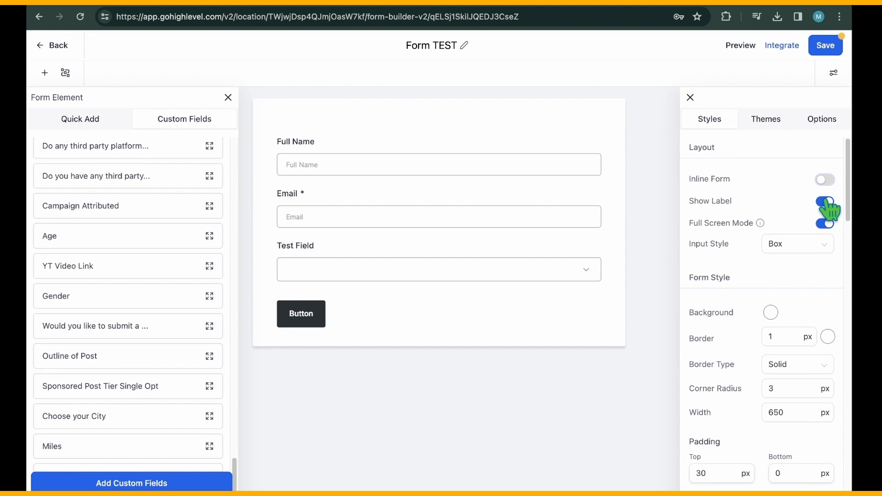
Toggle labels off and on, try Line input style then restore Box, and select the background swatch
left_click(825, 202)
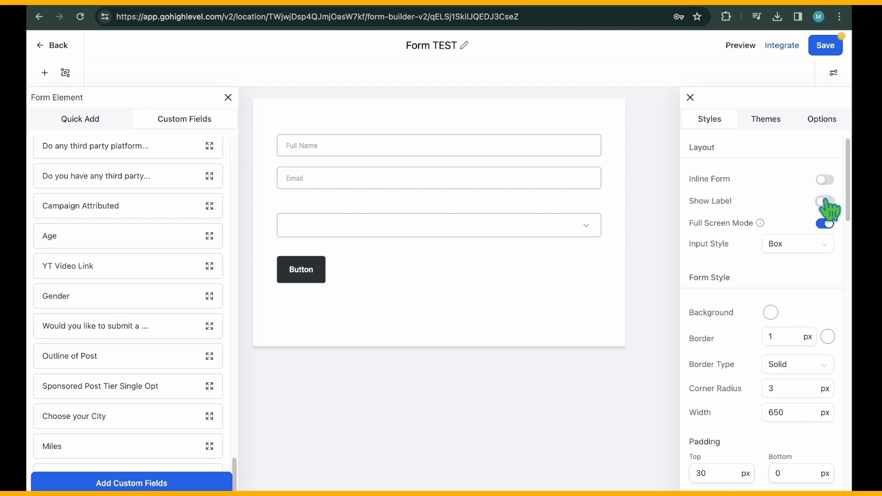
left_click(824, 201)
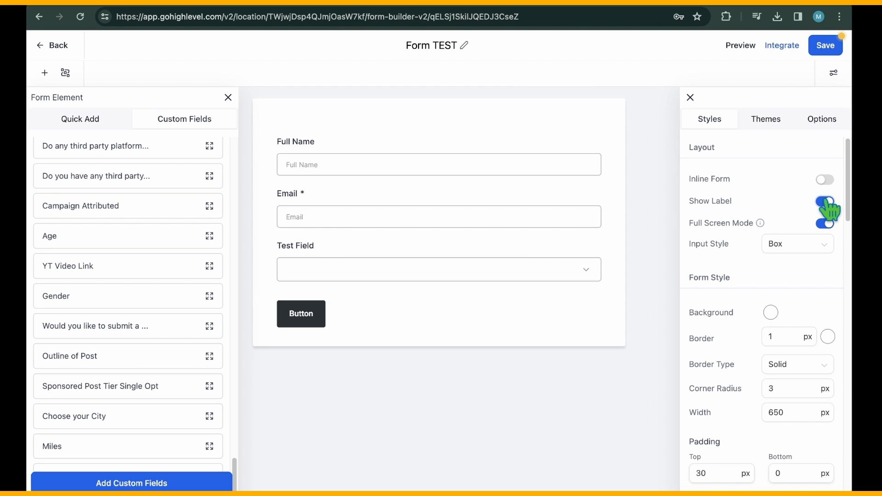
mouse_move(761, 223)
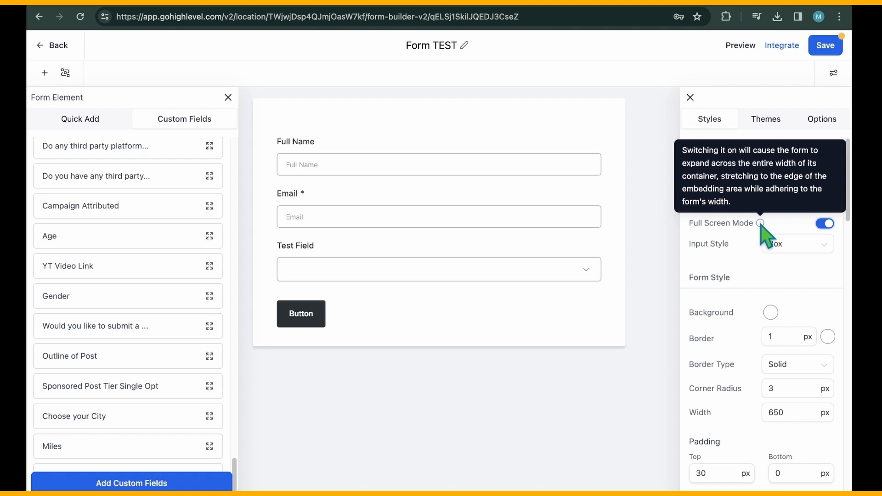
left_click(796, 244)
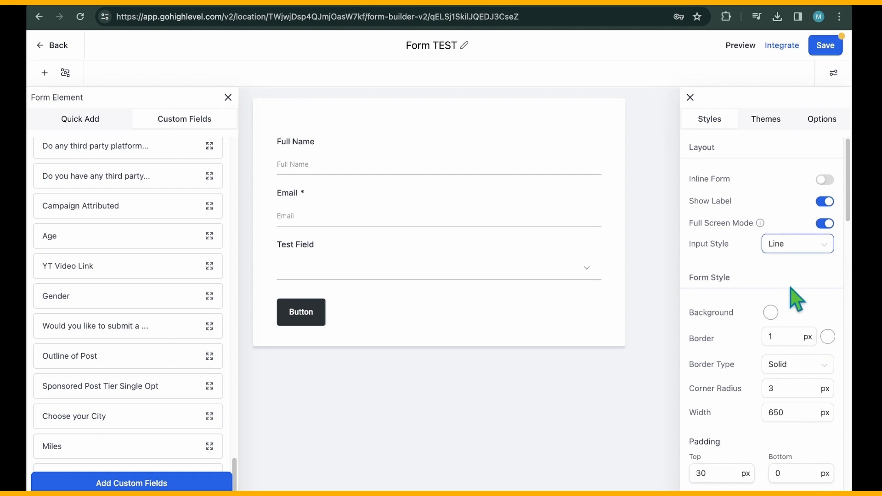
left_click(797, 243)
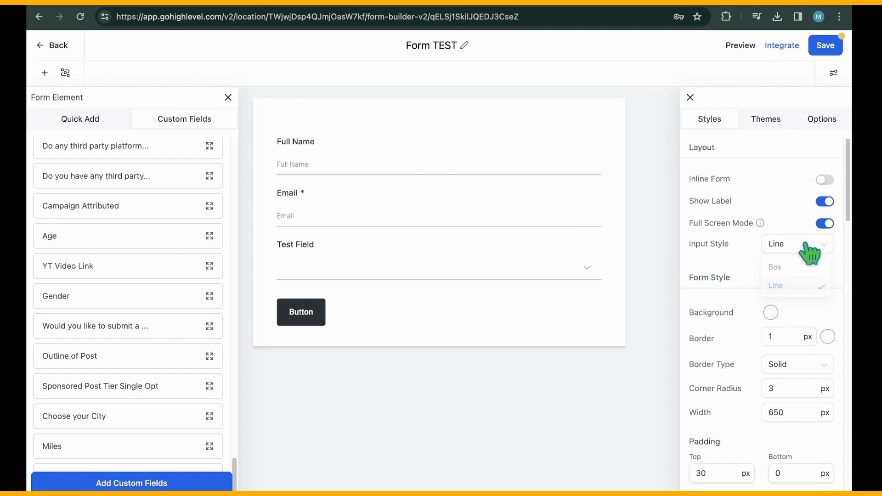
left_click(776, 267)
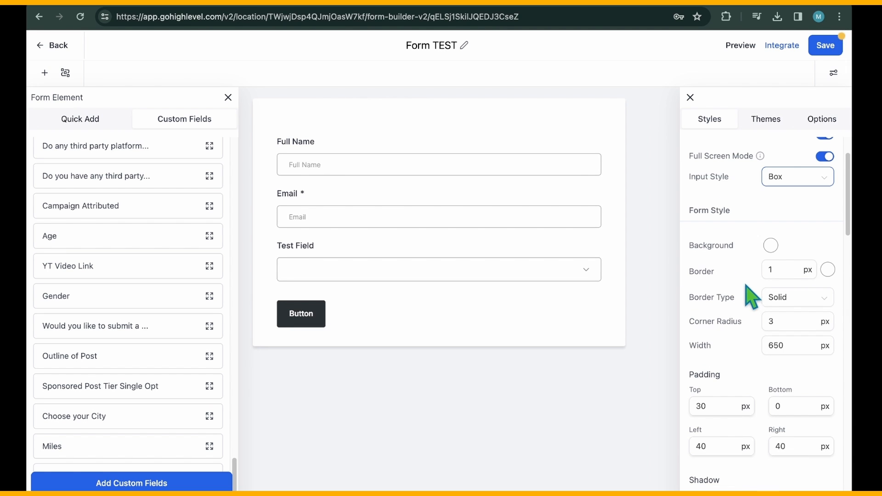
left_click(771, 245)
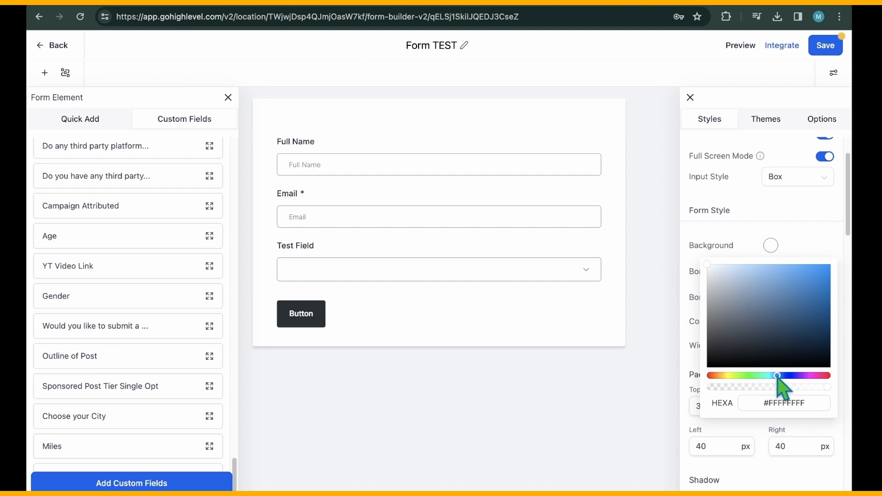
Make the form background blue and the border green
left_click(786, 282)
type("4")
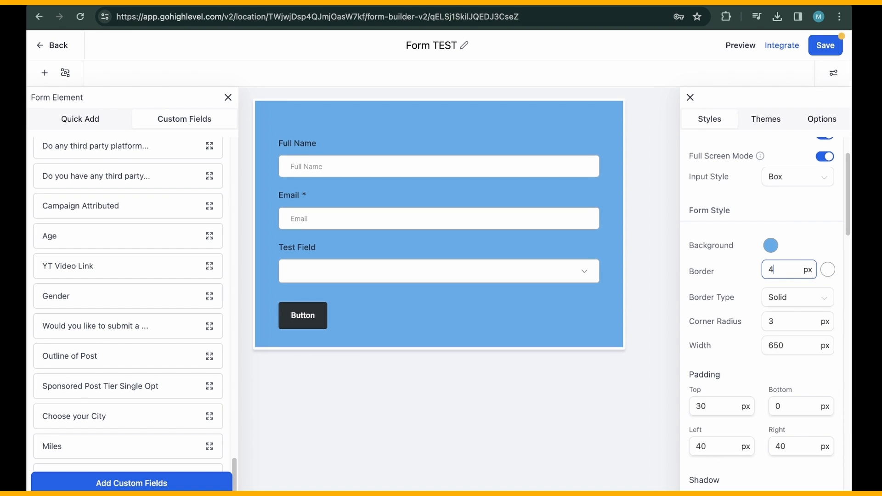
left_click(827, 269)
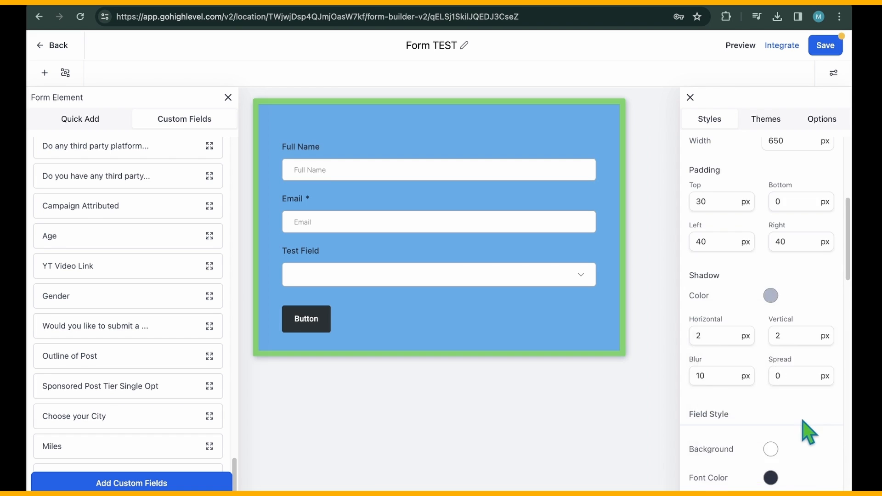
Under Placeholder in Styles, set the text size to 12 px with weight 300
scroll("down", 3)
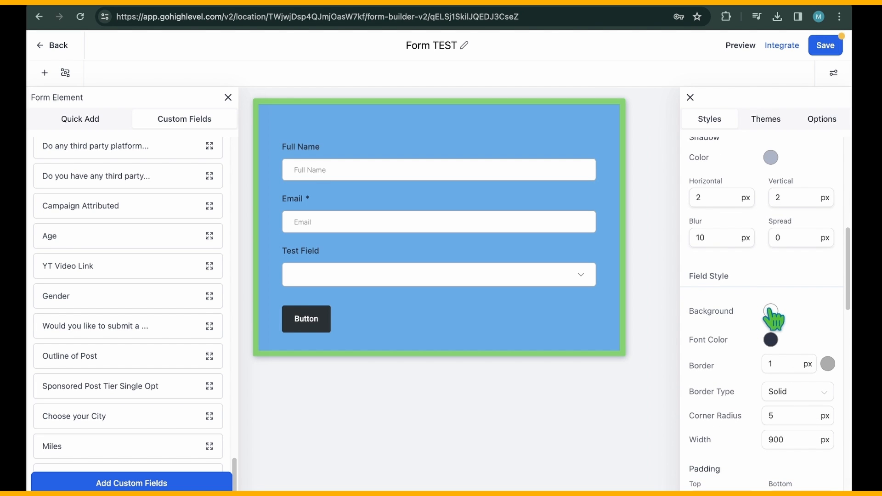
left_click(770, 310)
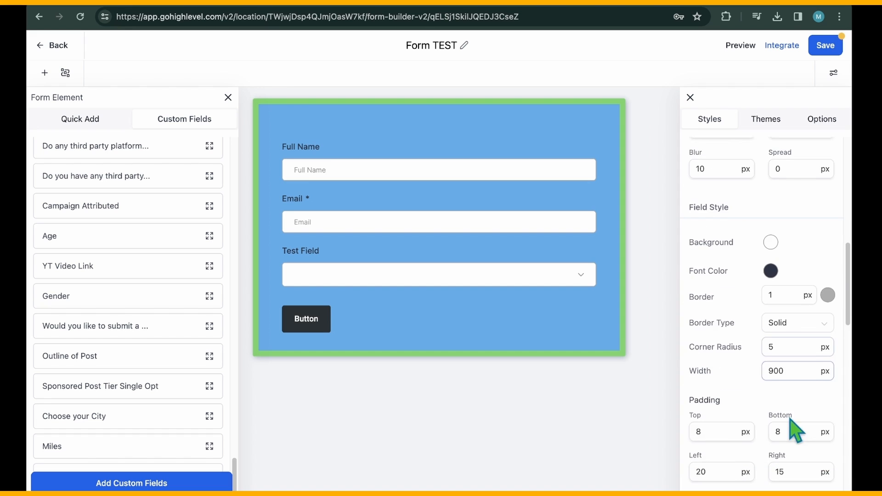
scroll("up", 3)
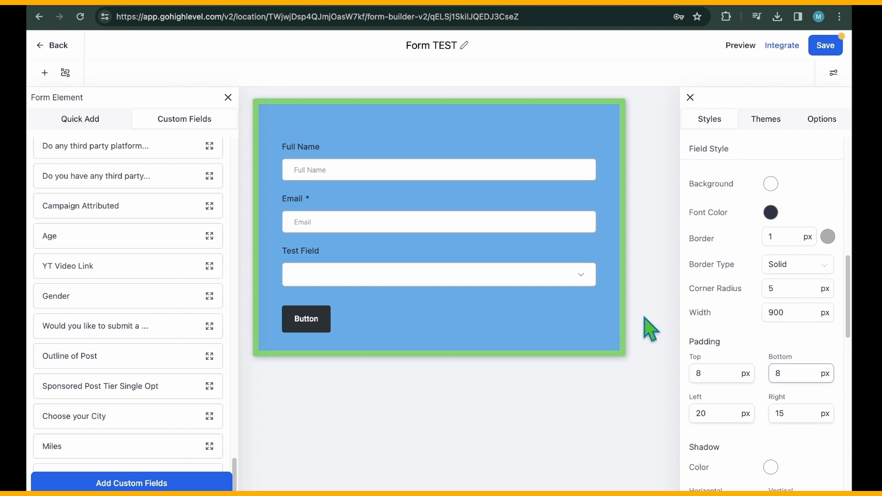
scroll("down", 3)
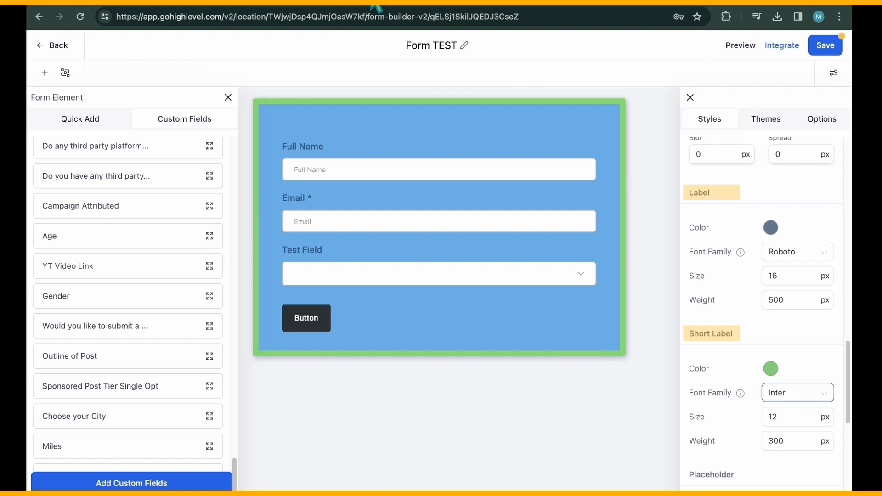
left_click(771, 196)
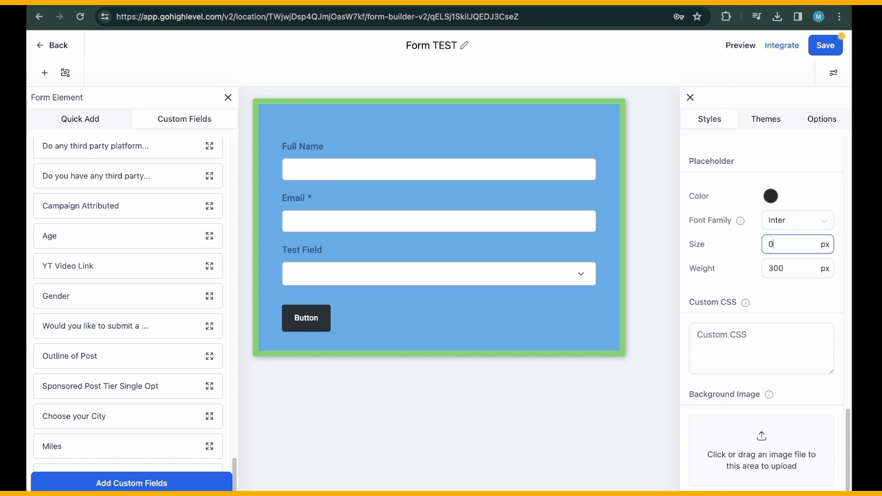
type("20")
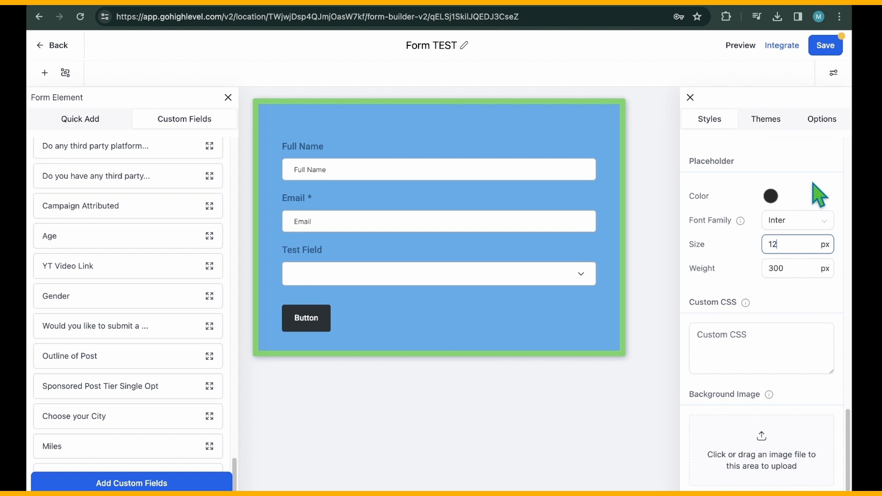
scroll("down", 3)
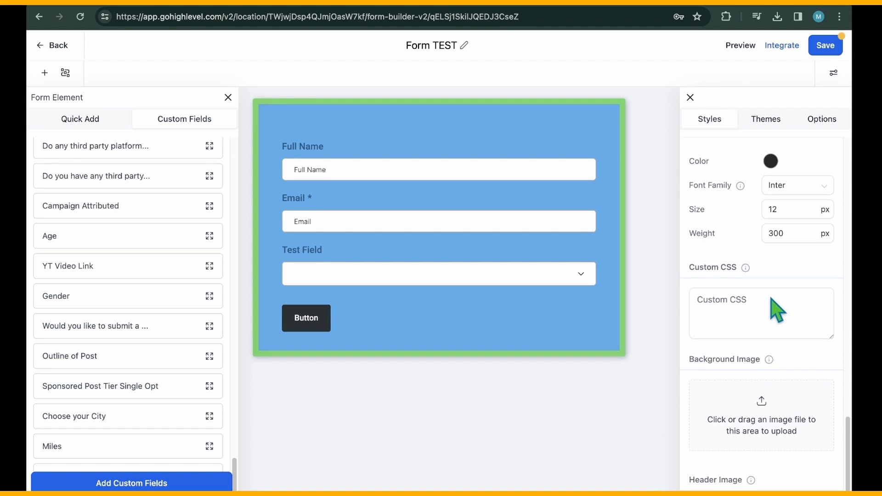
Toggle Required on and off for Full Name and Test Field, leaving both optional
left_click(438, 169)
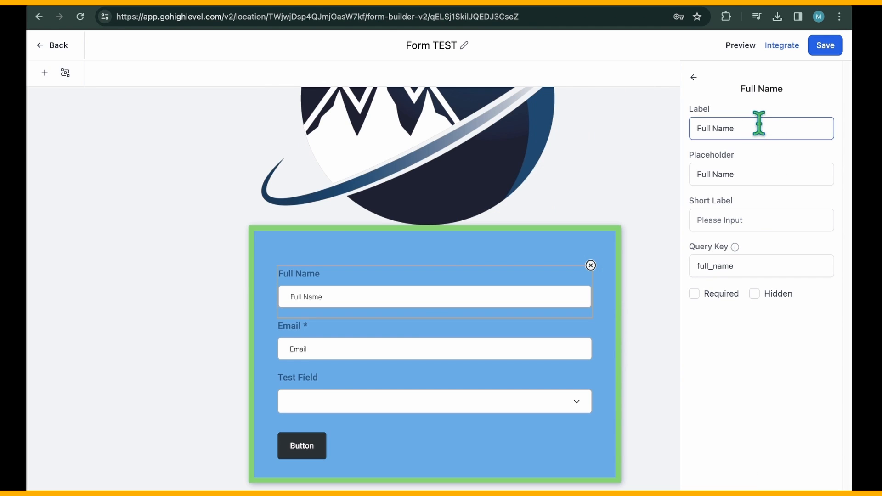
mouse_move(753, 294)
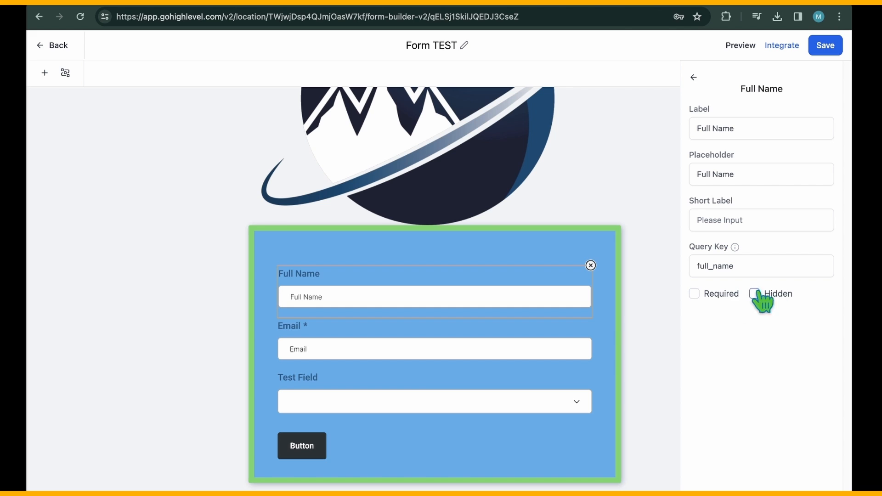
left_click(694, 294)
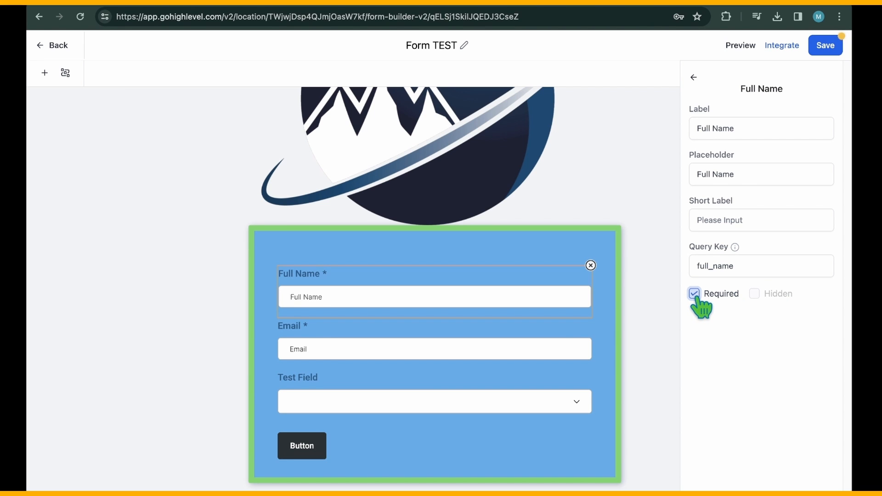
left_click(694, 293)
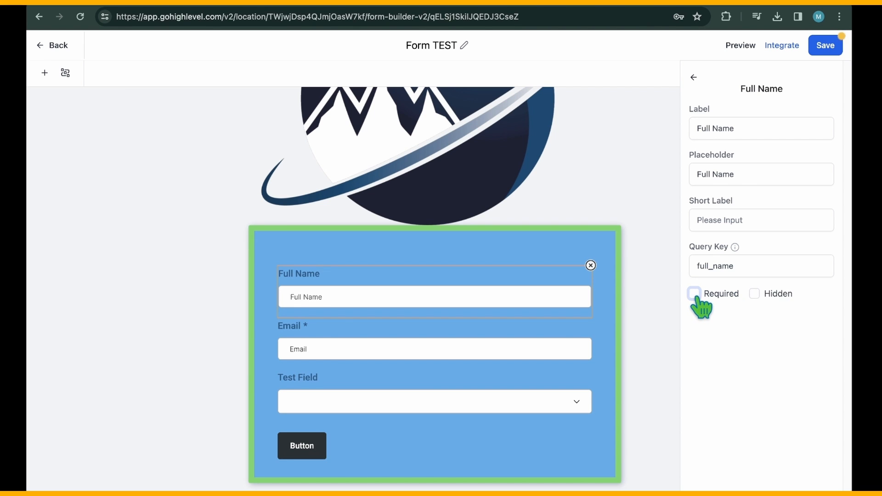
mouse_move(532, 417)
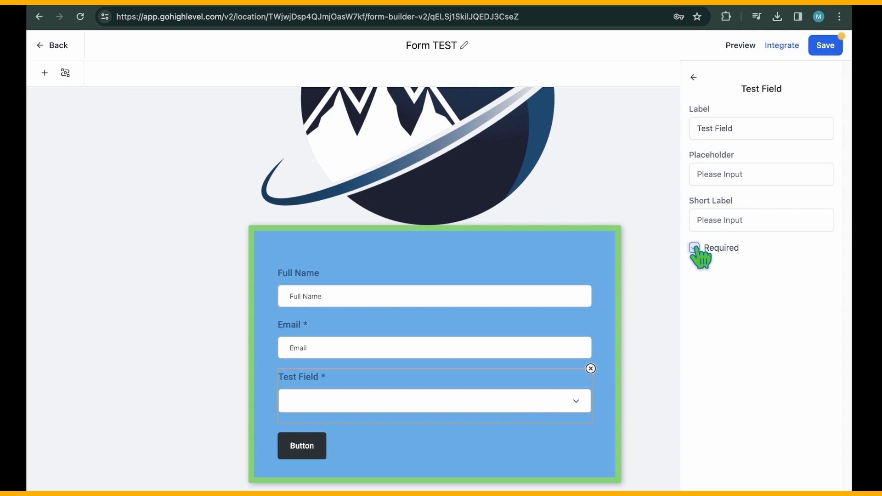
left_click(695, 247)
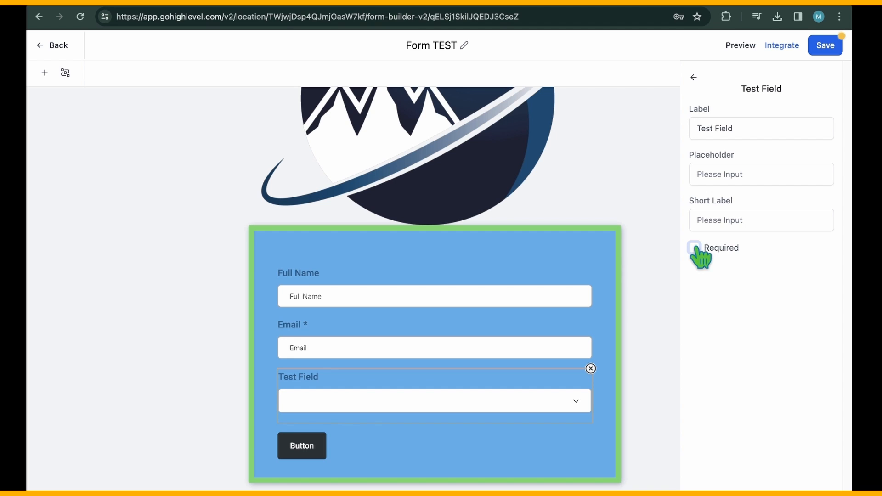
left_click(761, 220)
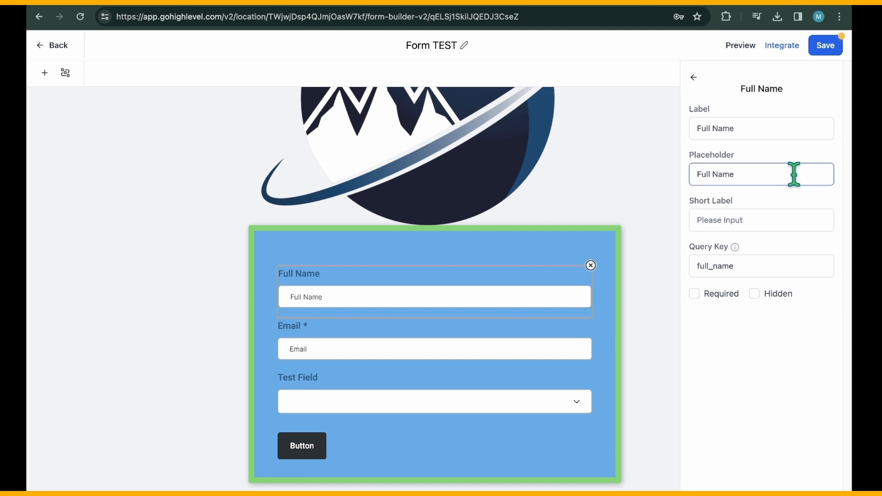
Require Full Name and make the button a blue Send button with a solid green border
left_click(693, 294)
type("Send")
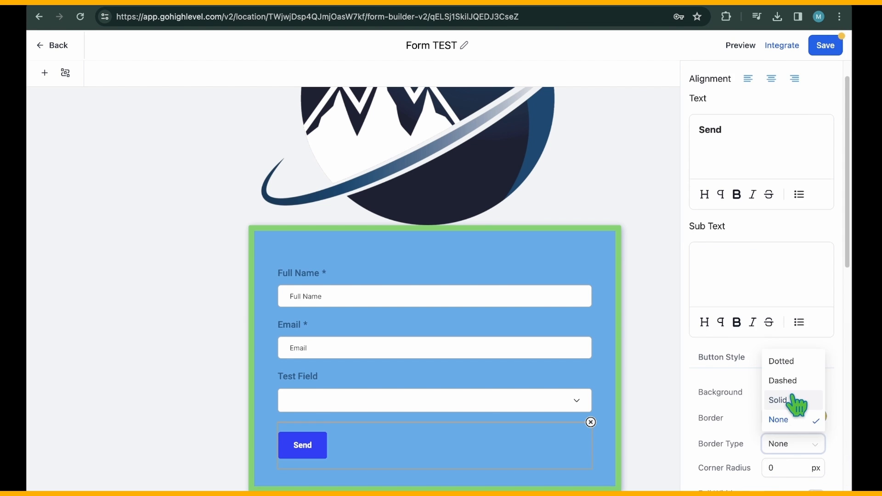
left_click(740, 45)
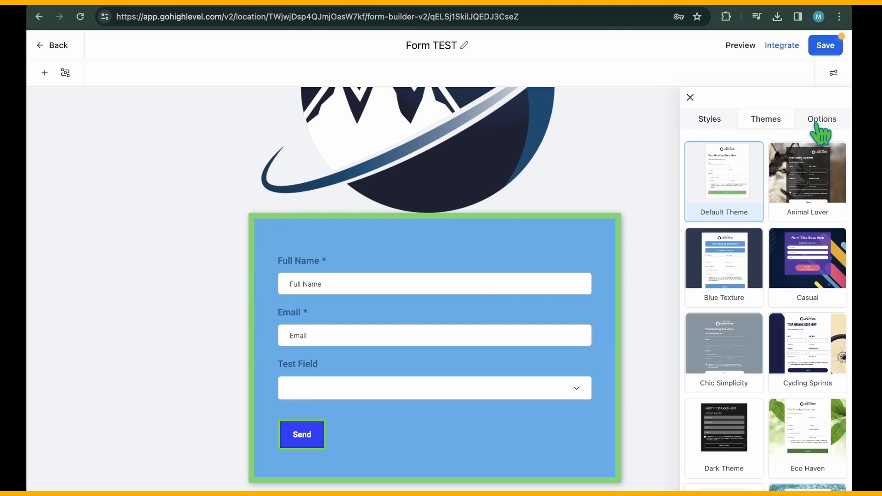
Switch On Submit from Open URL to a thank-you Message, then review Form Name and Facebook Pixel ID
left_click(821, 119)
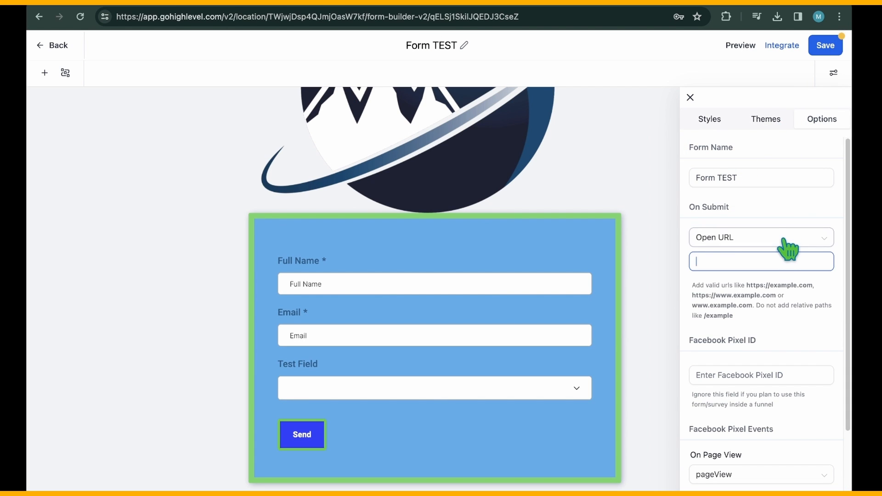
left_click(761, 237)
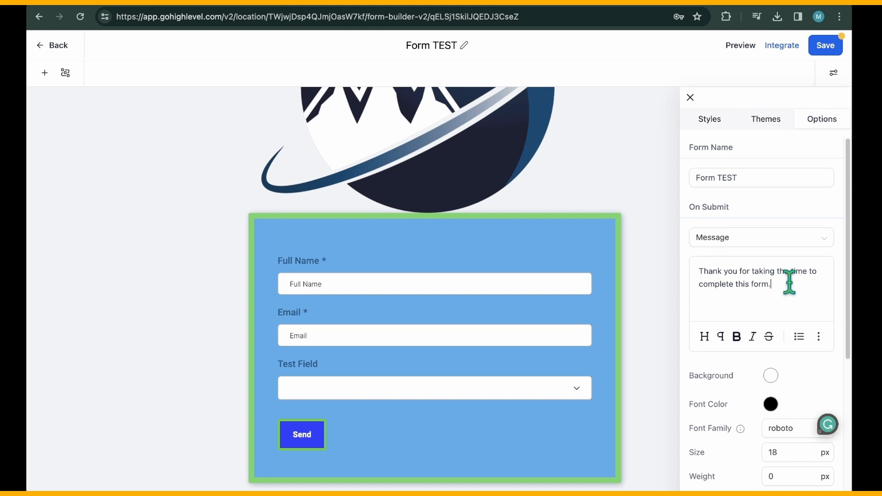
left_click(761, 237)
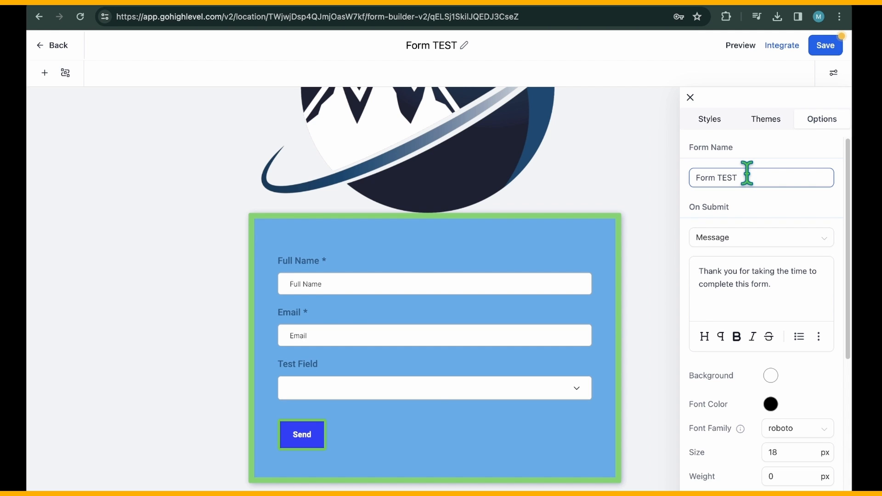
scroll("down", 3)
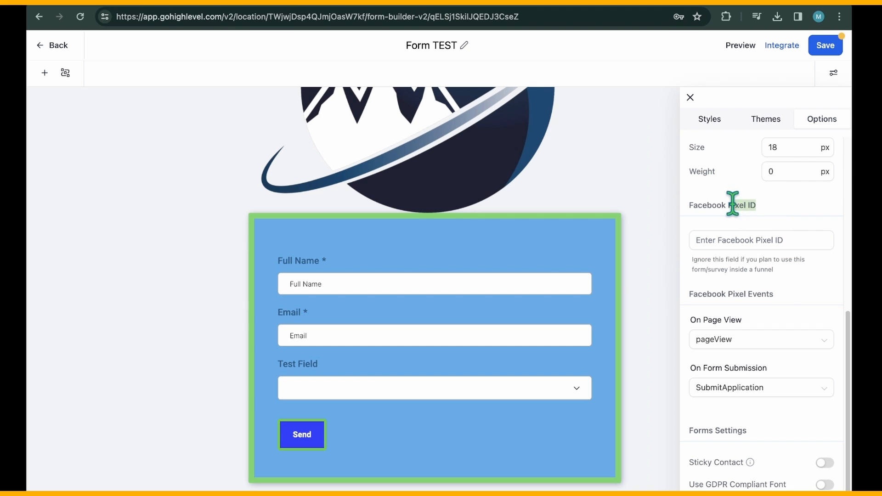
left_click(761, 239)
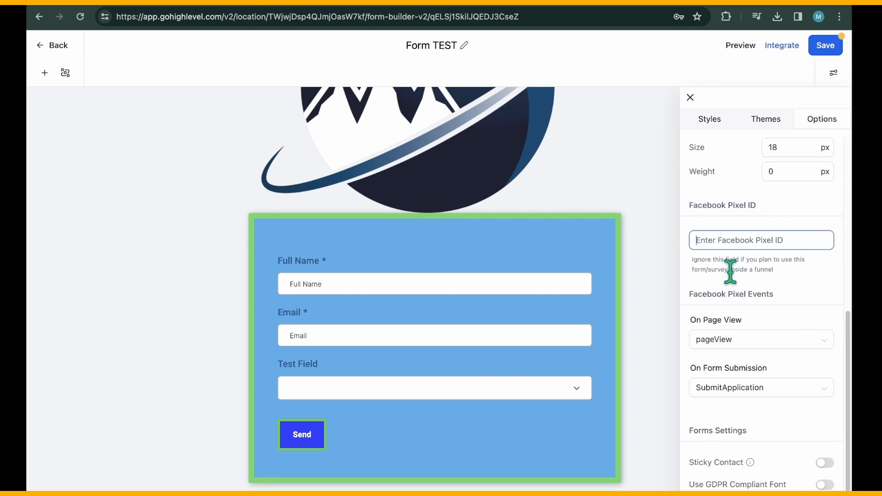
left_click(825, 45)
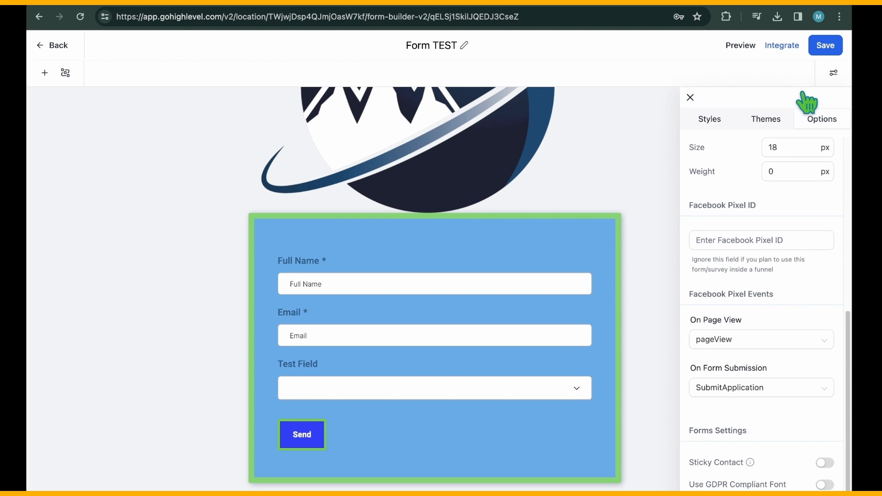
Close settings and preview the Sticky sidebar, Polite slide-in and Popup embed layouts under Integrate
left_click(740, 45)
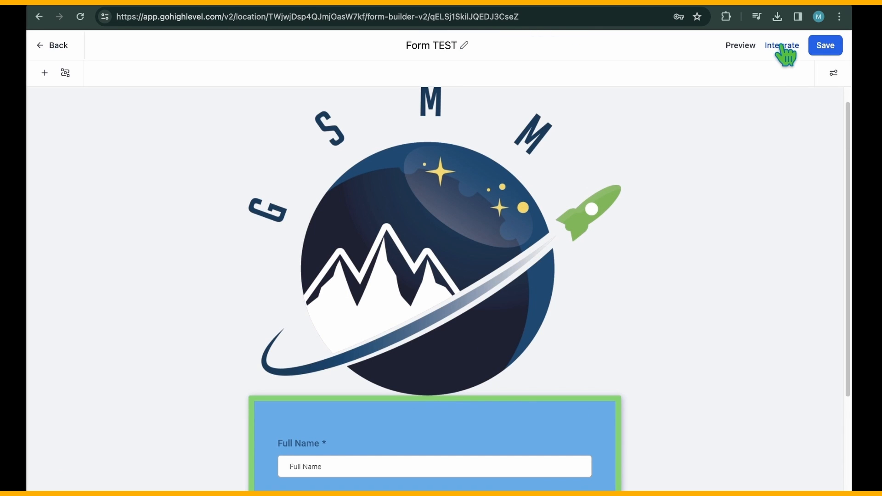
left_click(781, 45)
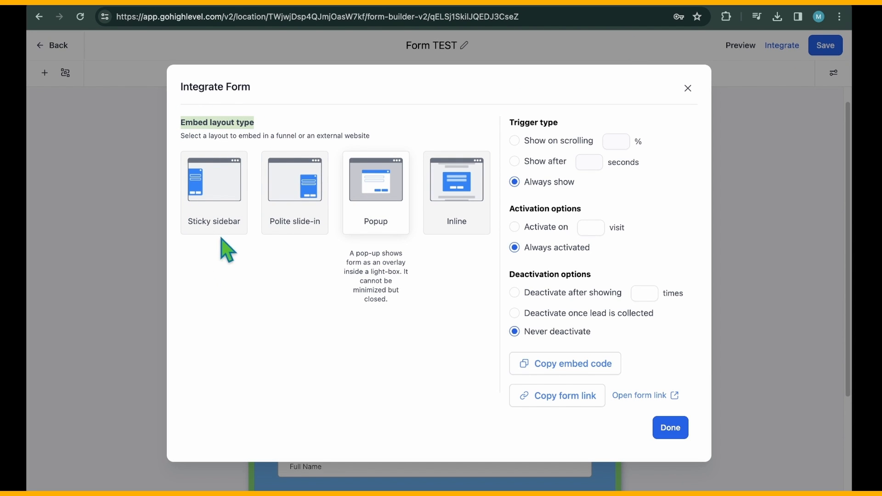
left_click(214, 180)
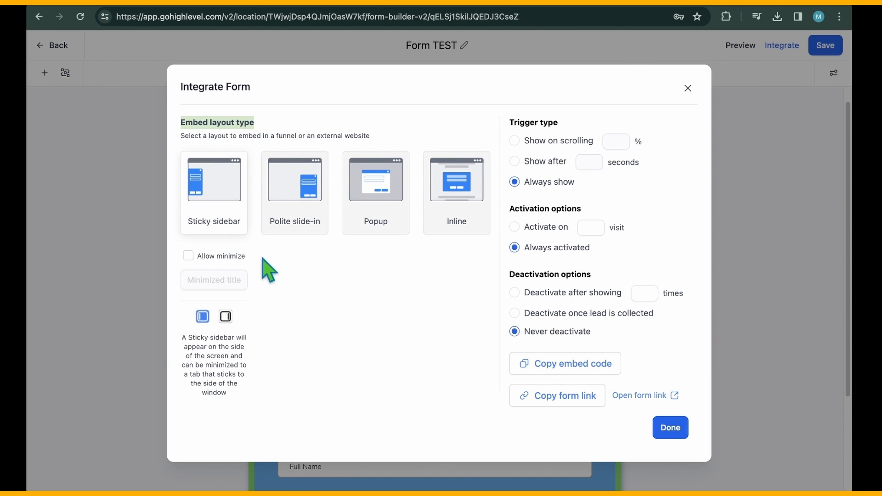
left_click(294, 180)
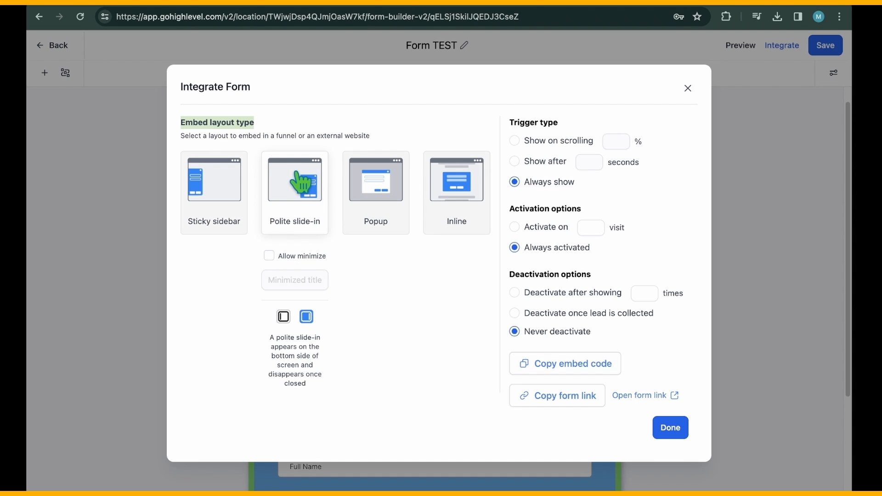
mouse_move(422, 325)
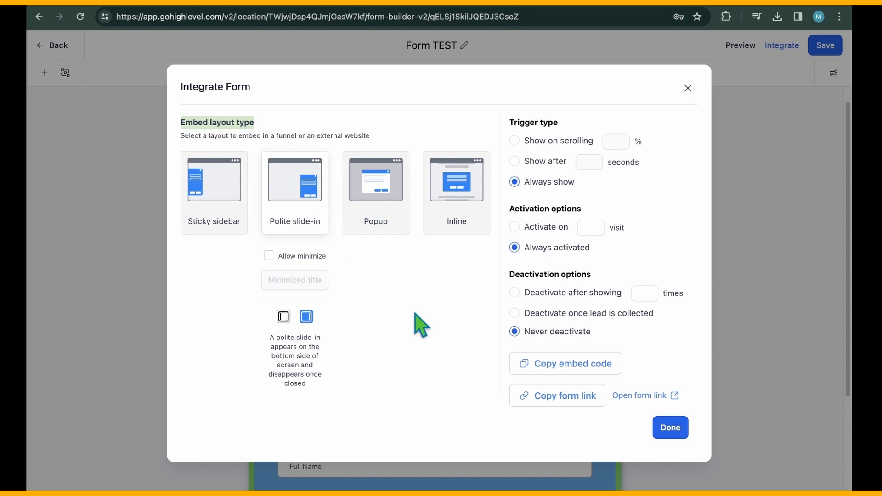
mouse_move(398, 175)
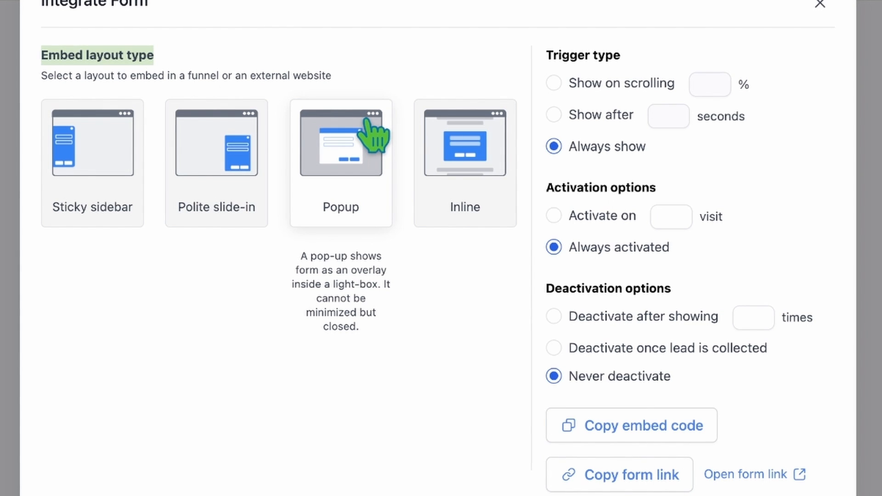
left_click(465, 163)
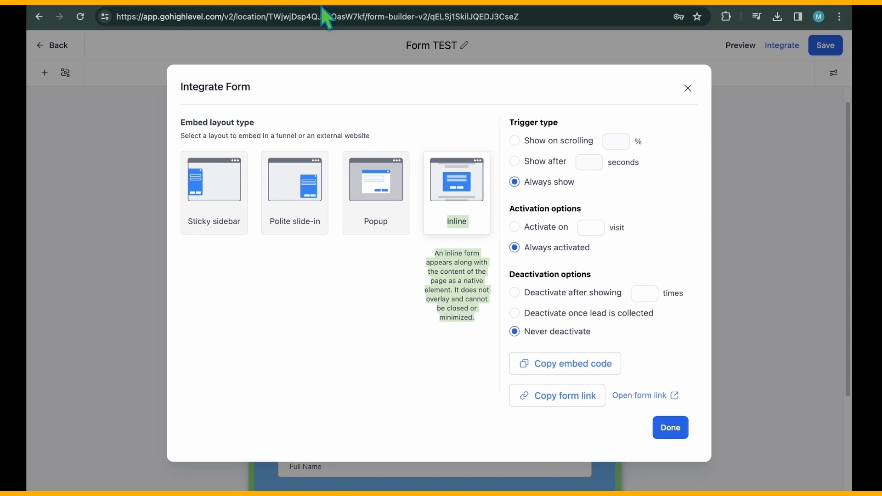
mouse_move(554, 167)
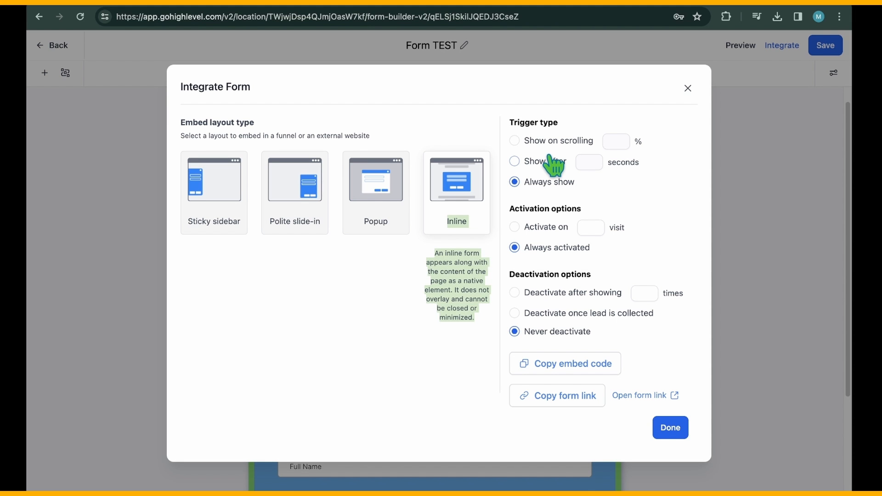
Try show-on-scroll and timed triggers, then keep Inline with Always show, Always activated, Never deactivate
left_click(514, 141)
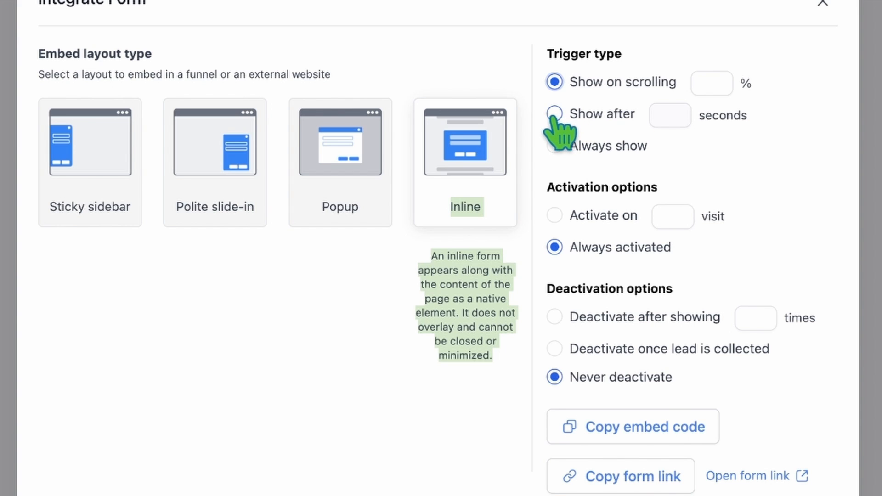
left_click(553, 114)
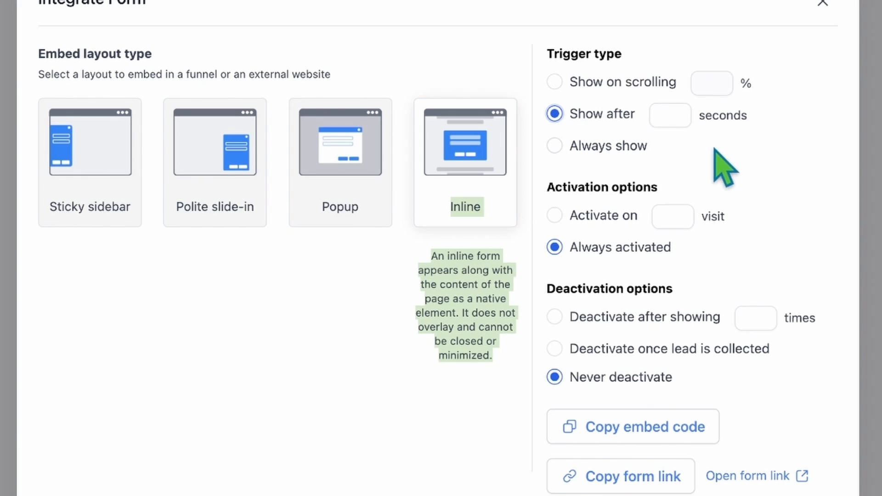
mouse_move(742, 175)
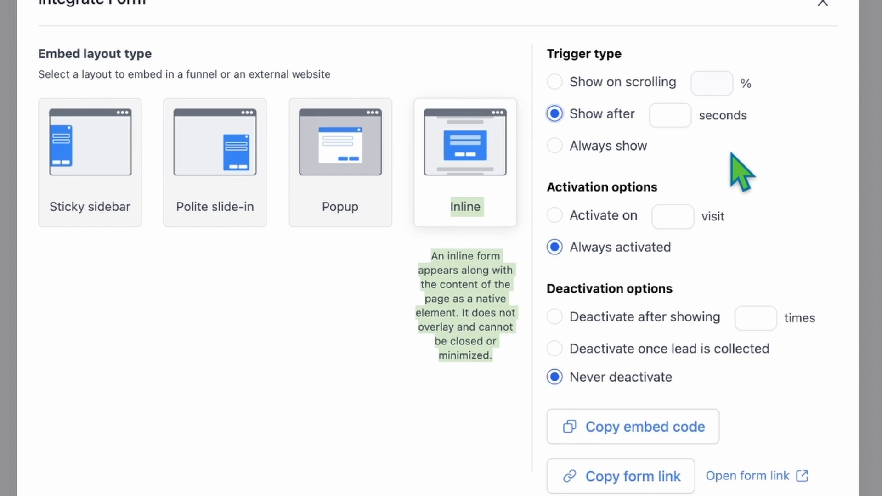
mouse_move(610, 149)
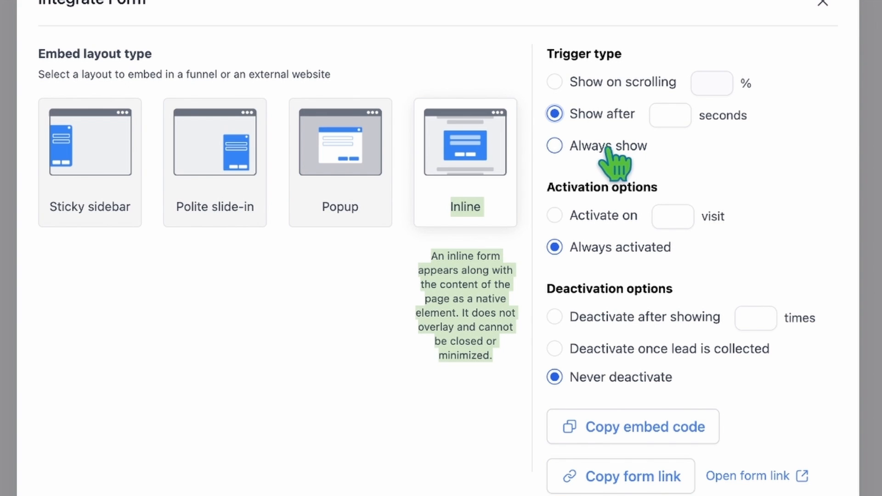
mouse_move(572, 186)
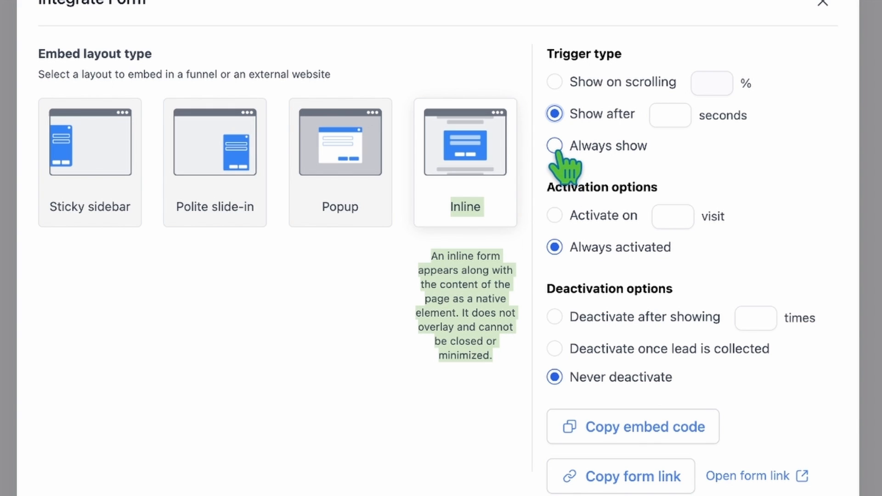
left_click(554, 146)
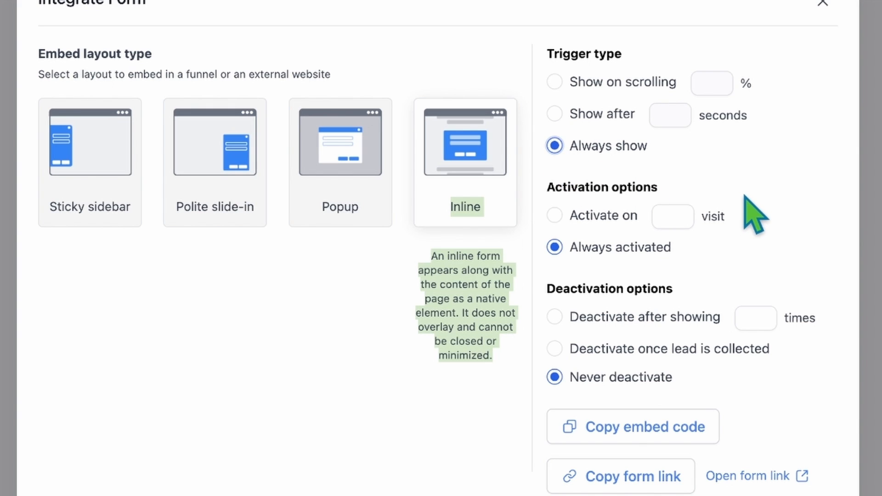
mouse_move(743, 152)
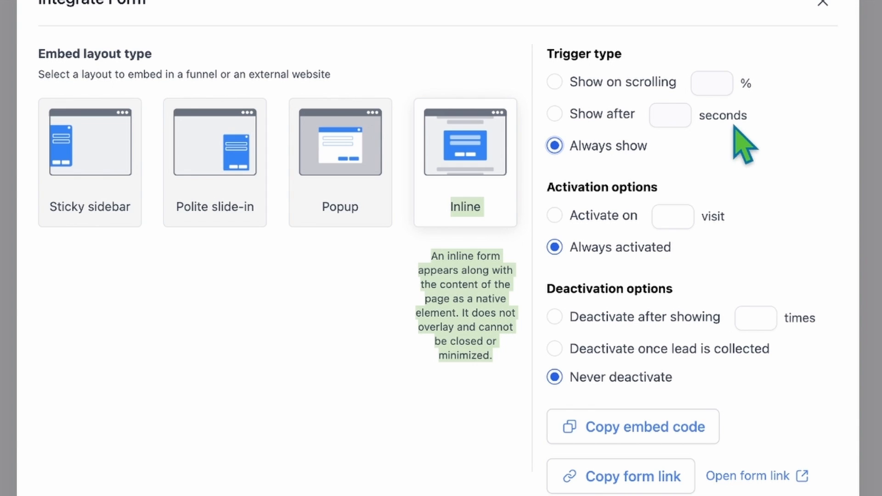
mouse_move(568, 244)
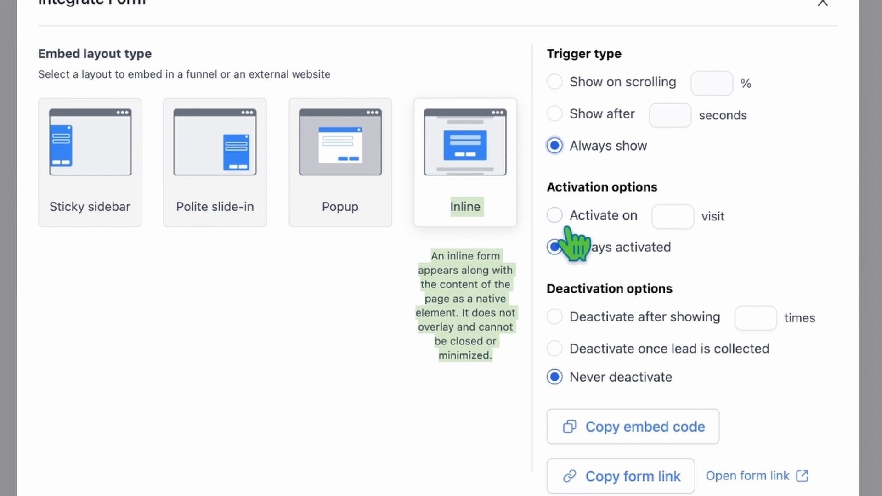
left_click(555, 215)
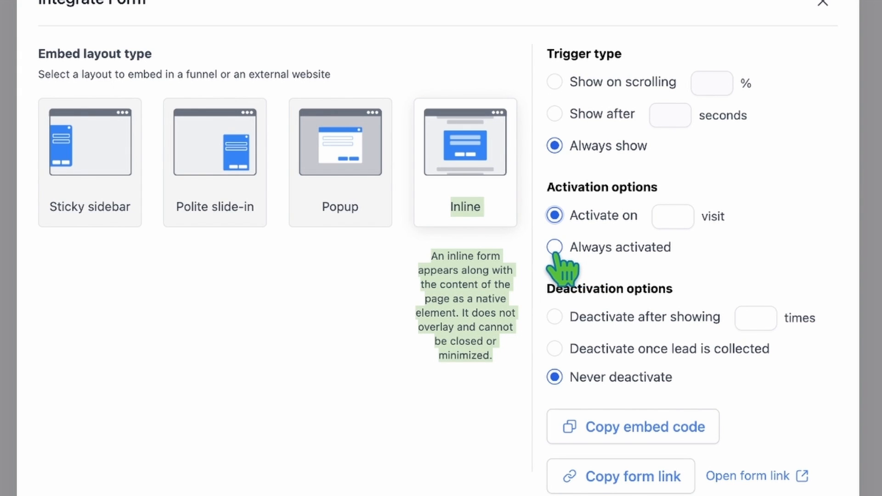
left_click(553, 247)
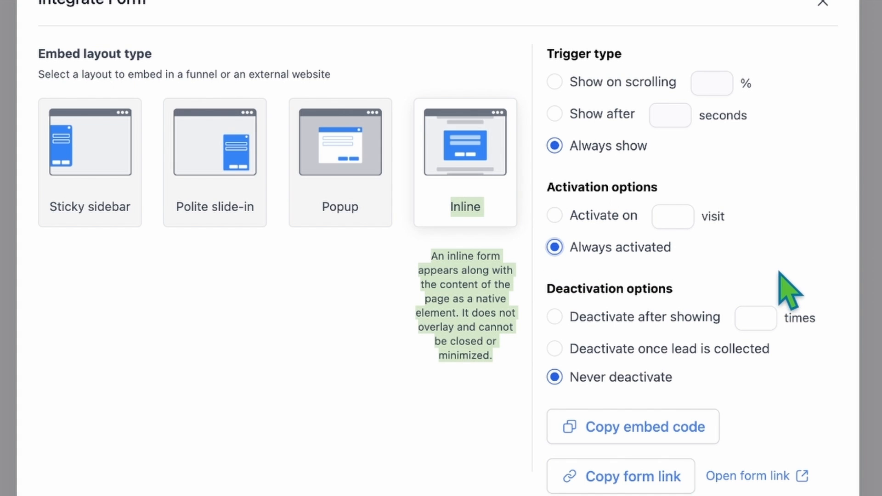
mouse_move(793, 276)
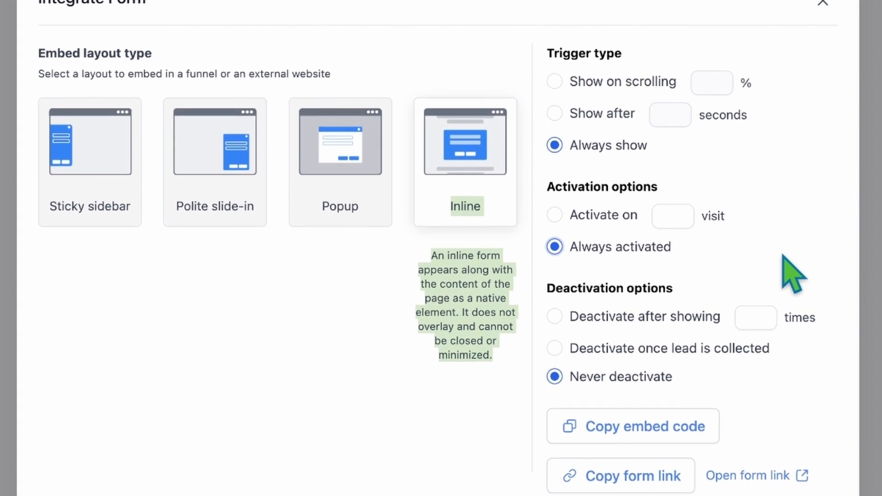
mouse_move(641, 297)
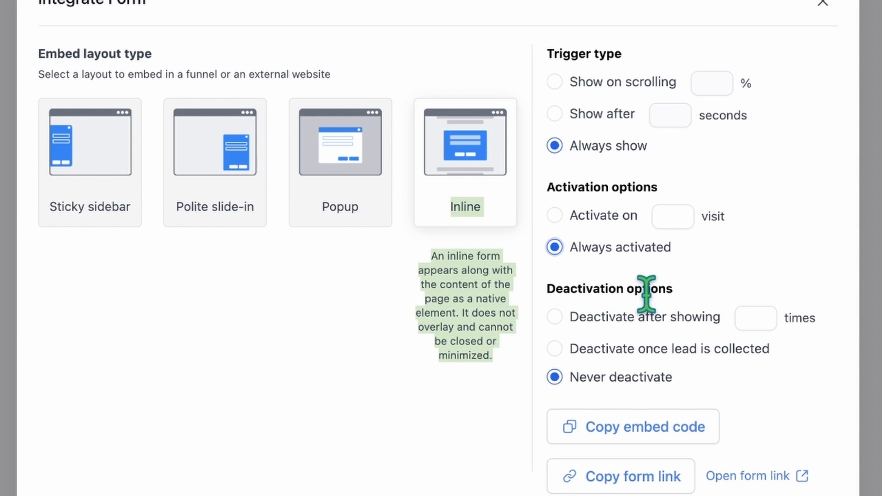
left_click(554, 317)
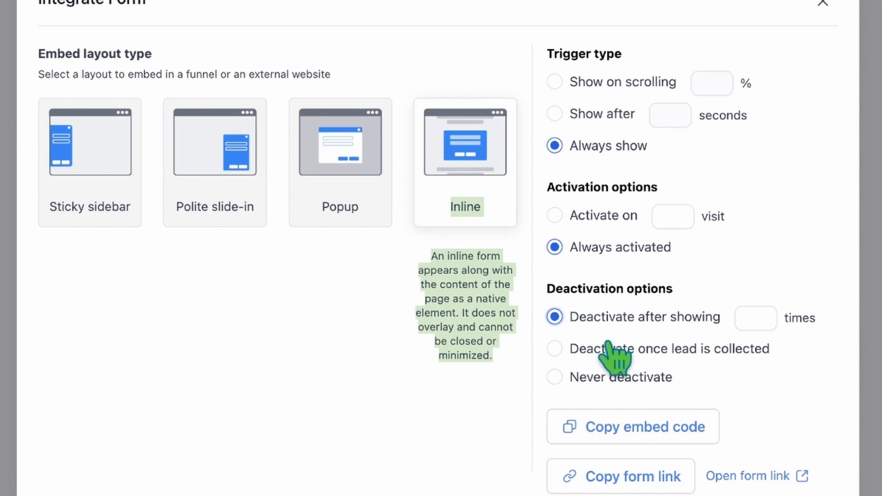
mouse_move(805, 419)
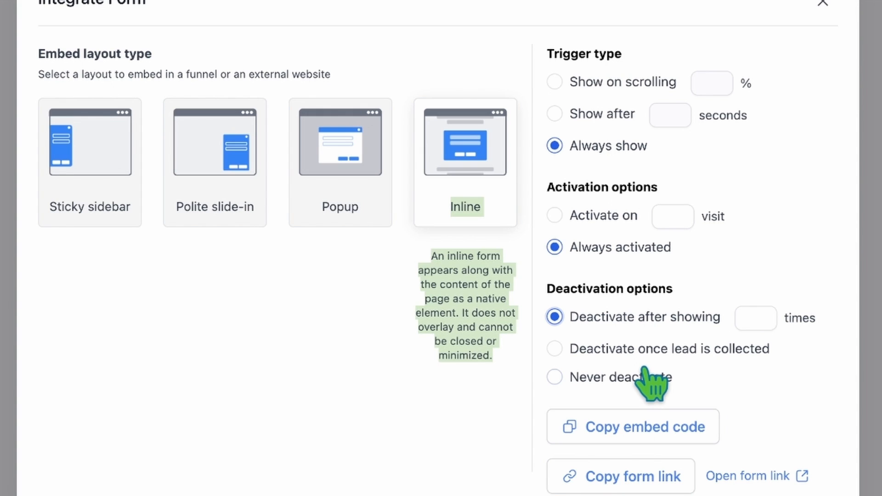
mouse_move(554, 349)
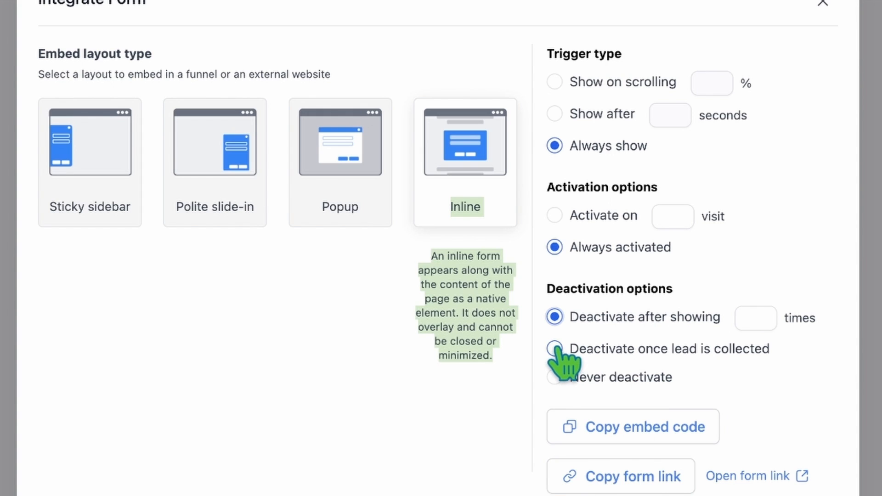
left_click(555, 349)
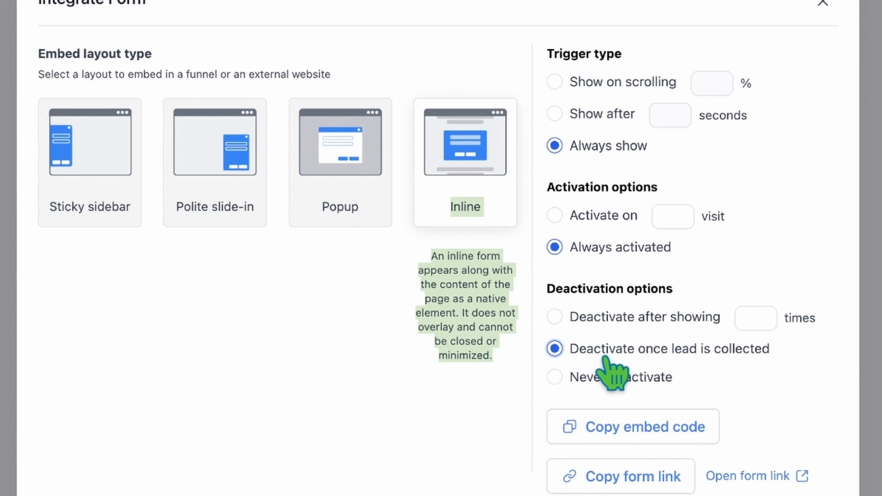
mouse_move(557, 402)
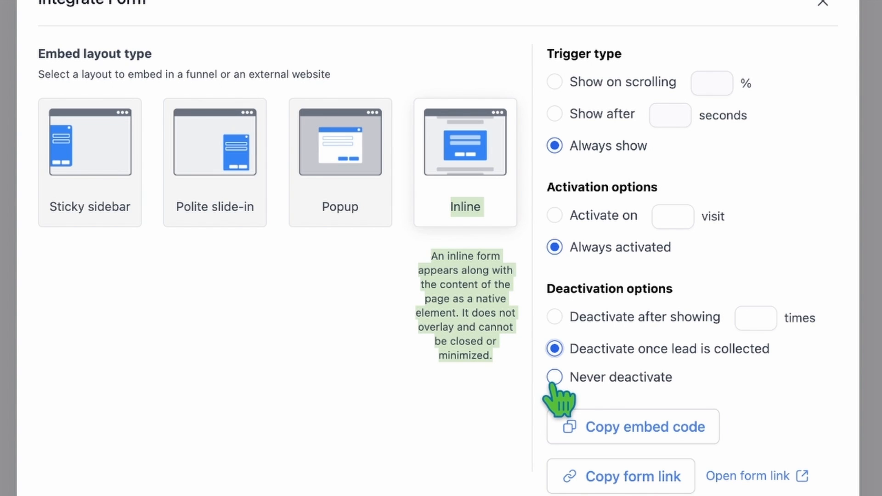
left_click(554, 377)
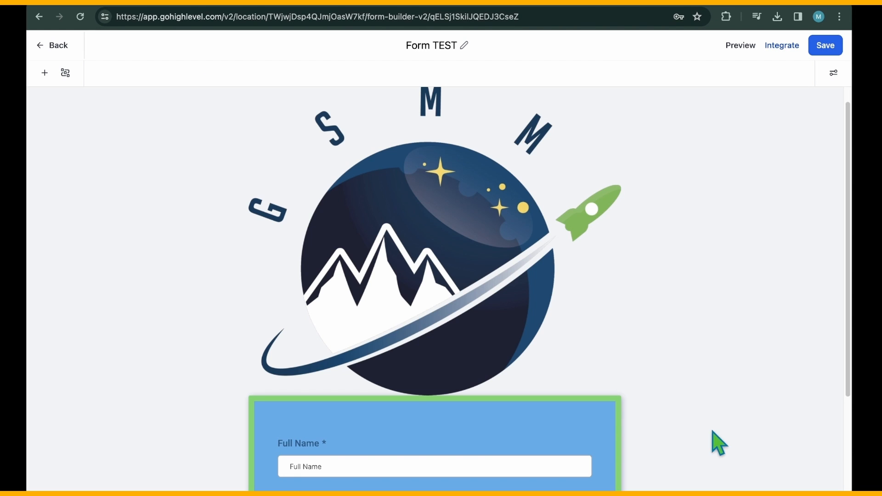
mouse_move(766, 304)
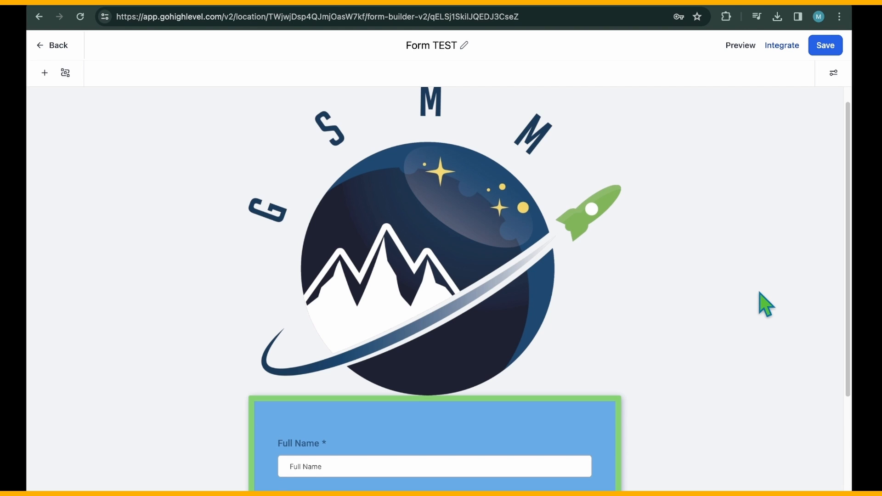
Reopen Form TEST's options showing its name and thank-you submit message
left_click(833, 73)
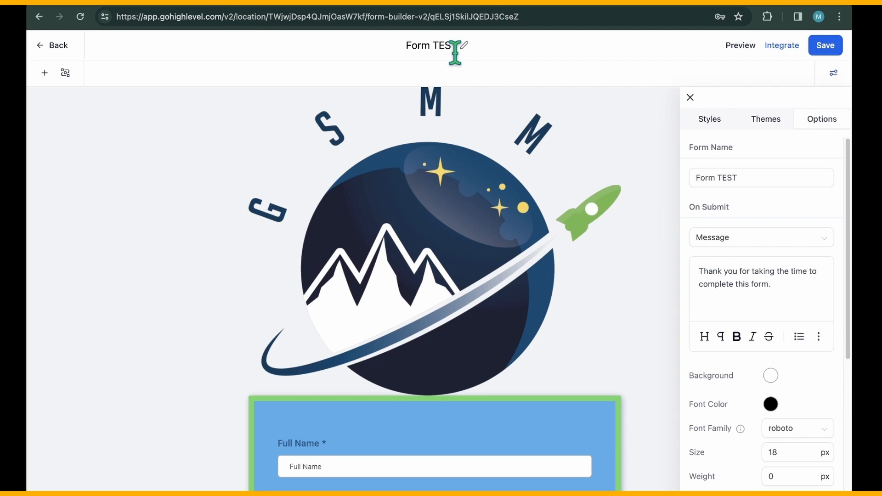
Copy Form TEST's inline embed code from the Integrate Form dialog
left_click(781, 45)
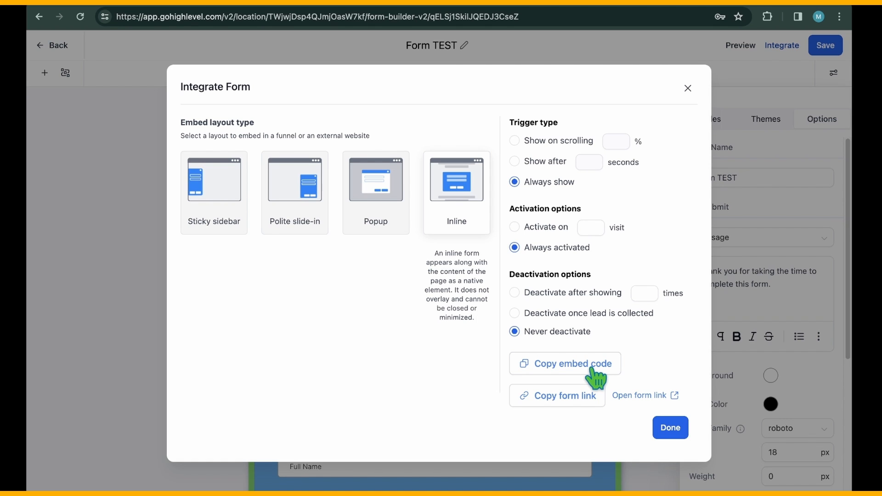
left_click(571, 364)
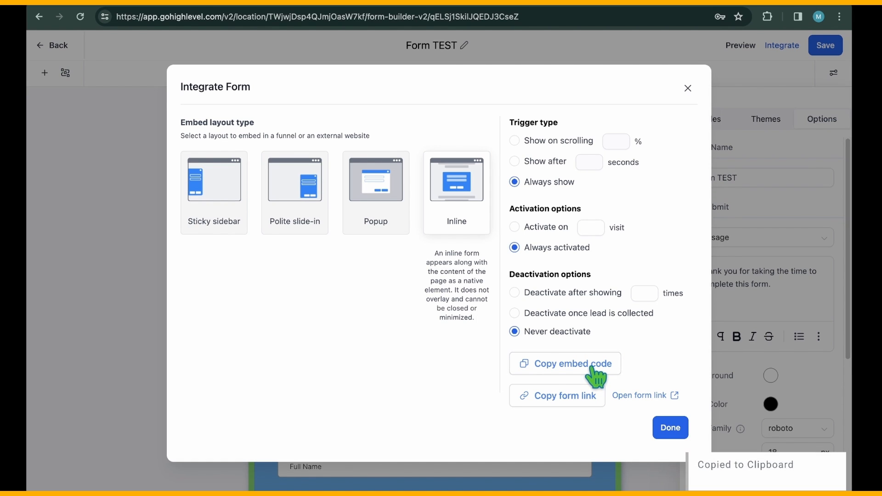
mouse_move(635, 456)
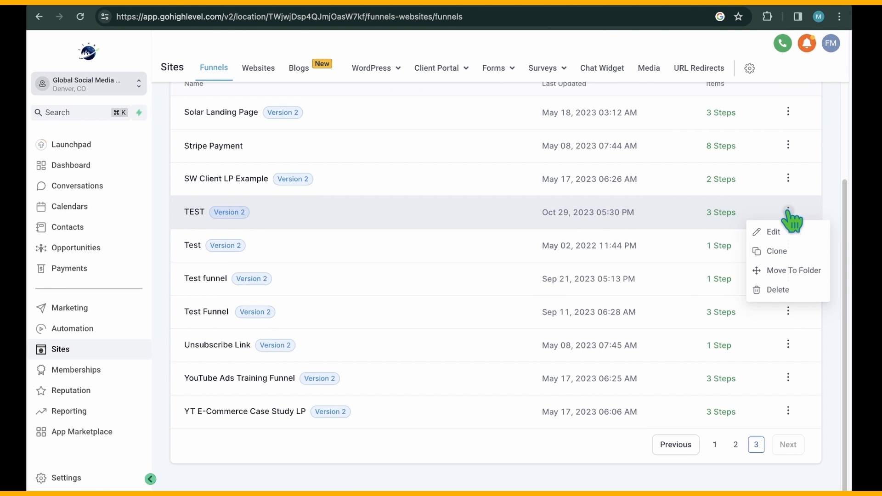
mouse_move(793, 236)
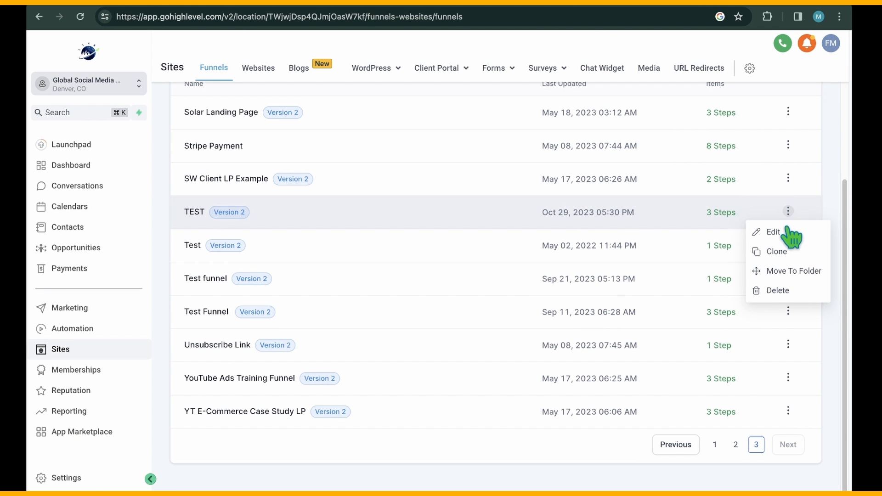
Add a Form element loading Form TEST on the TEST funnel's Form page and preview it live
left_click(773, 231)
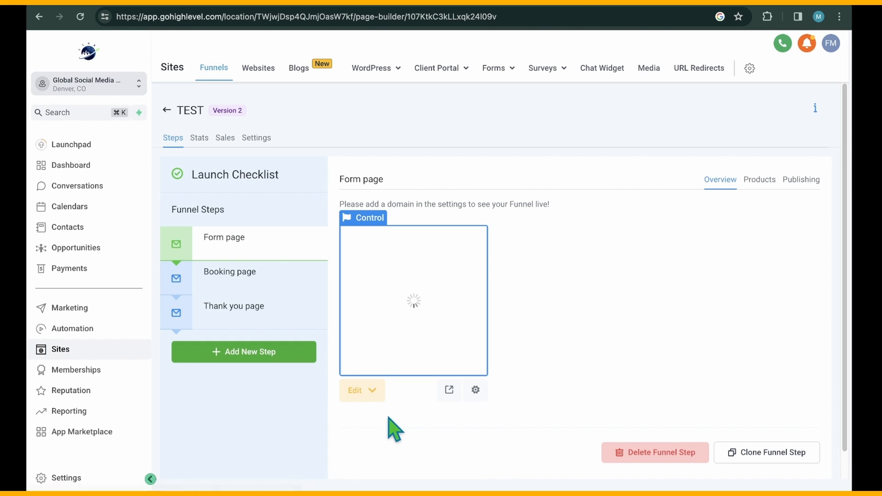
left_click(355, 391)
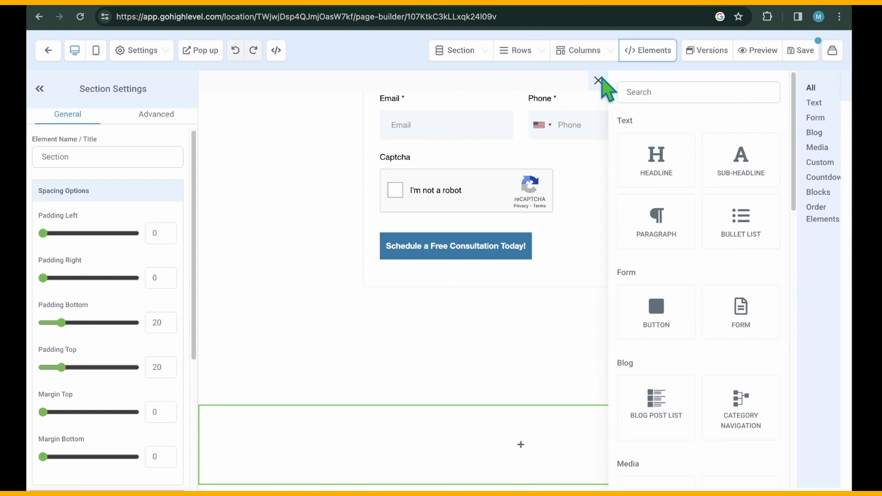
left_click(801, 117)
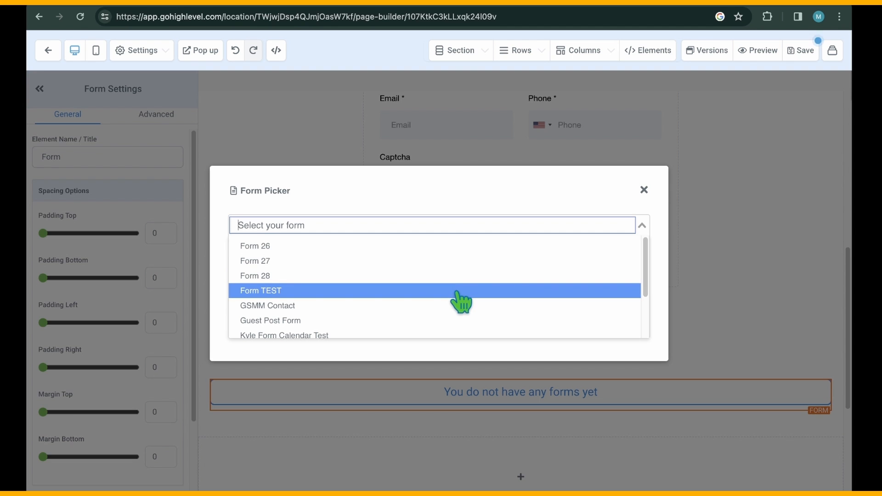
left_click(260, 291)
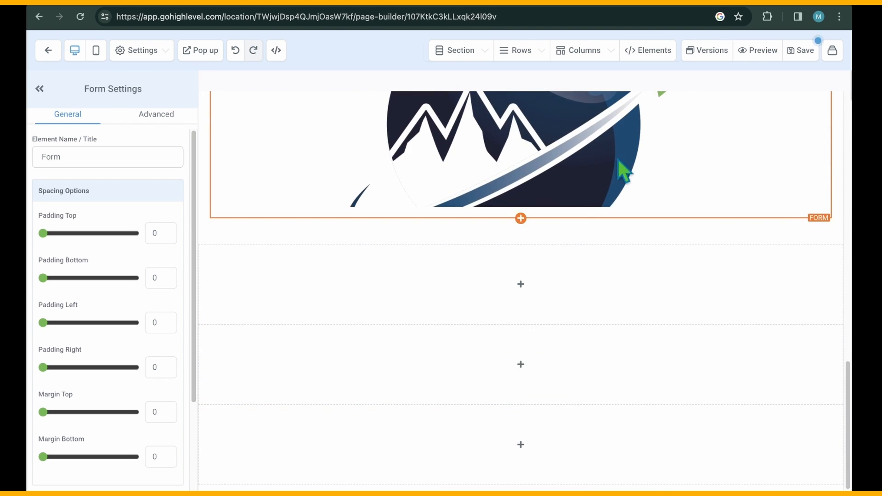
left_click(757, 50)
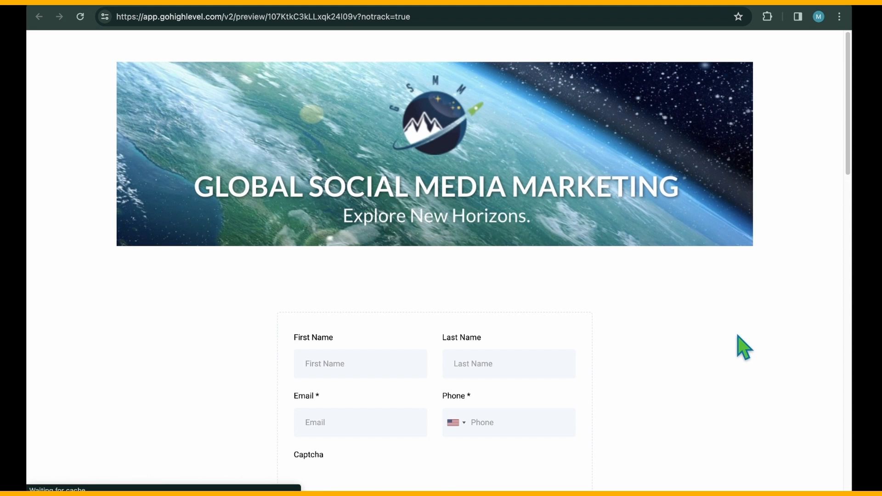
scroll("down", 3)
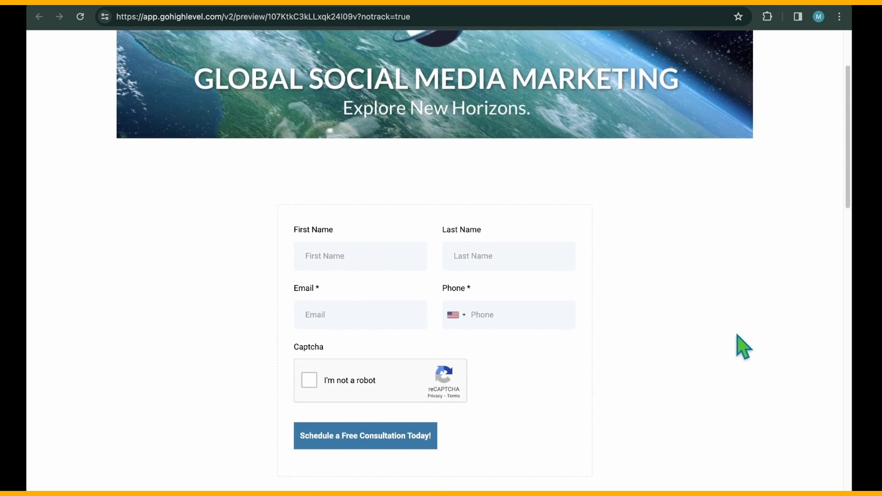
scroll("down", 3)
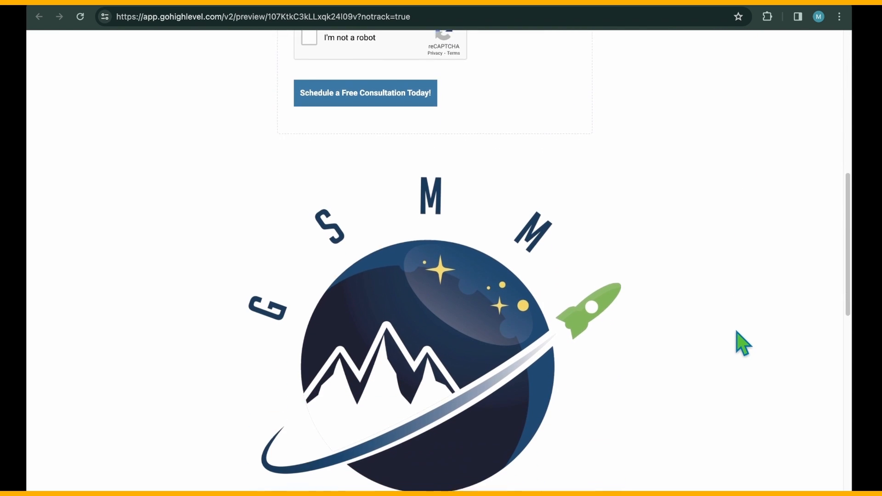
scroll("down", 3)
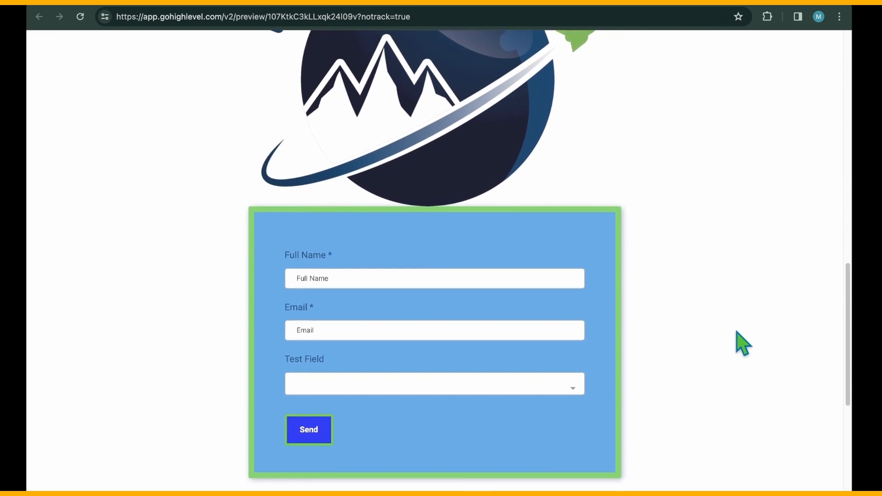
scroll("up", 3)
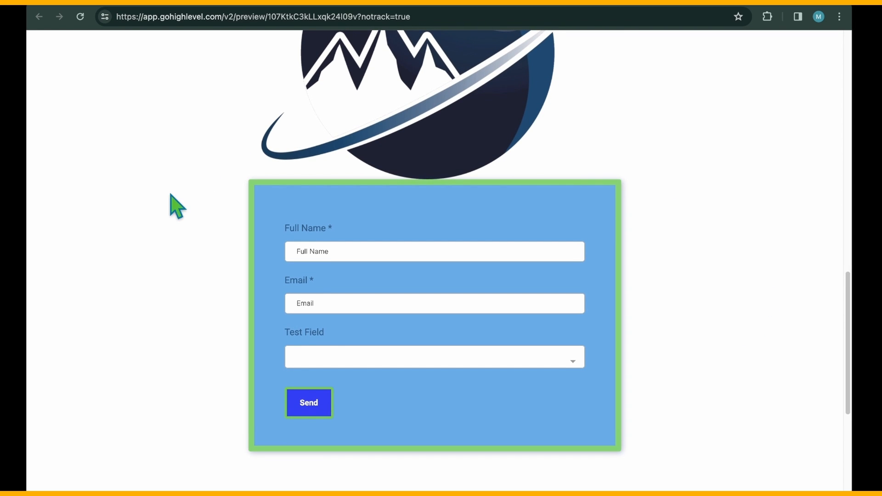
mouse_move(681, 363)
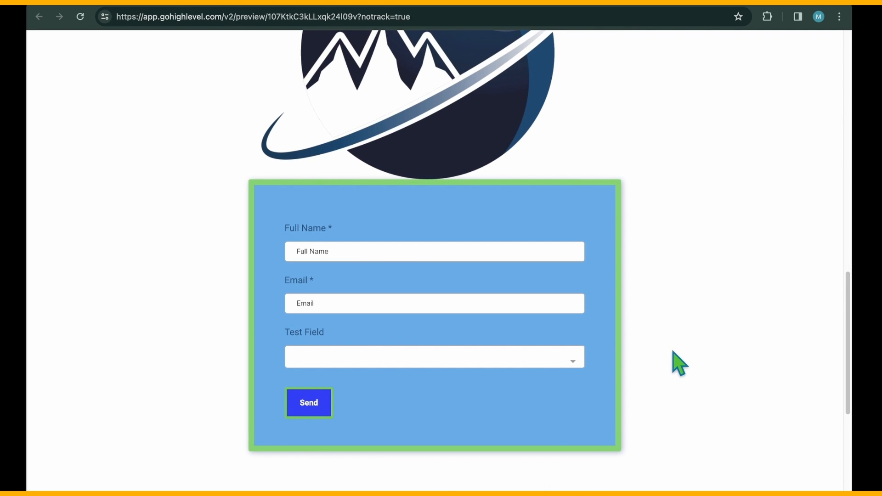